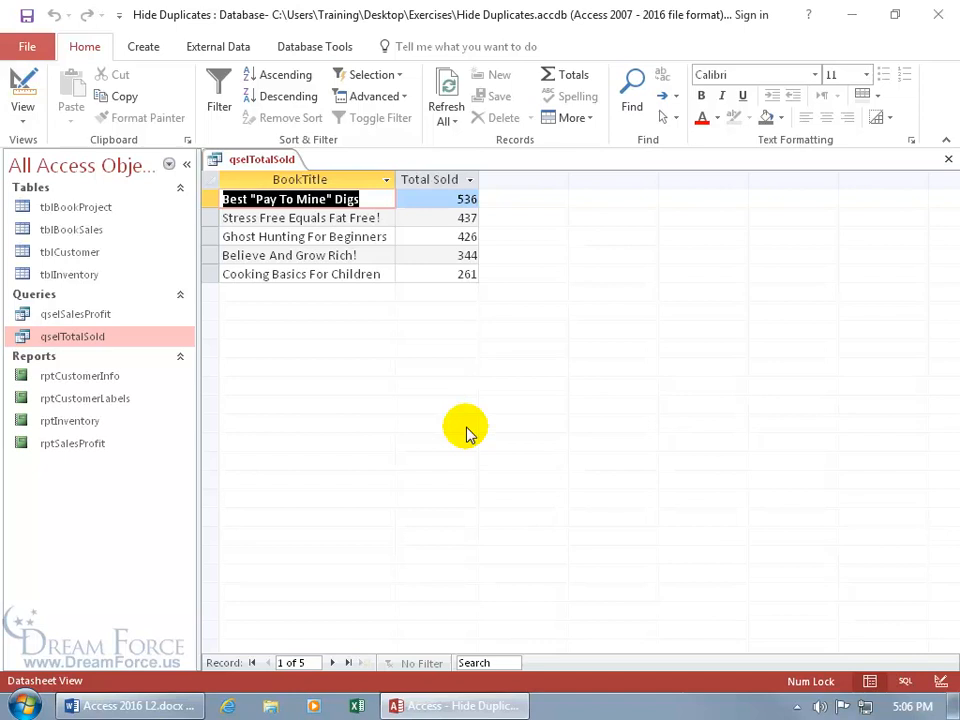
mouse_move(330, 344)
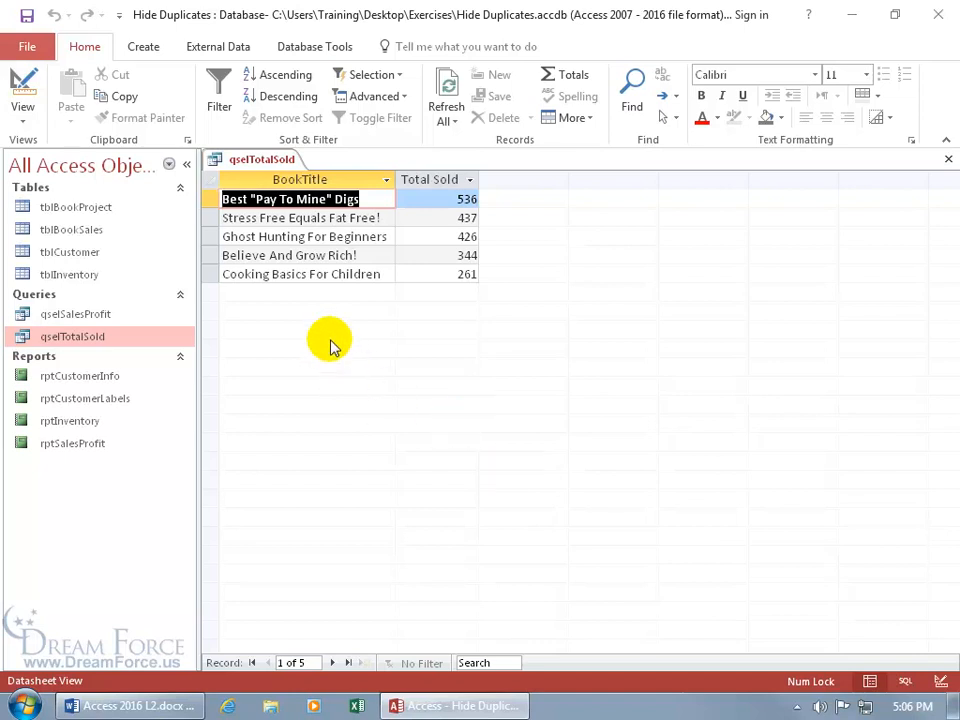
mouse_move(336, 320)
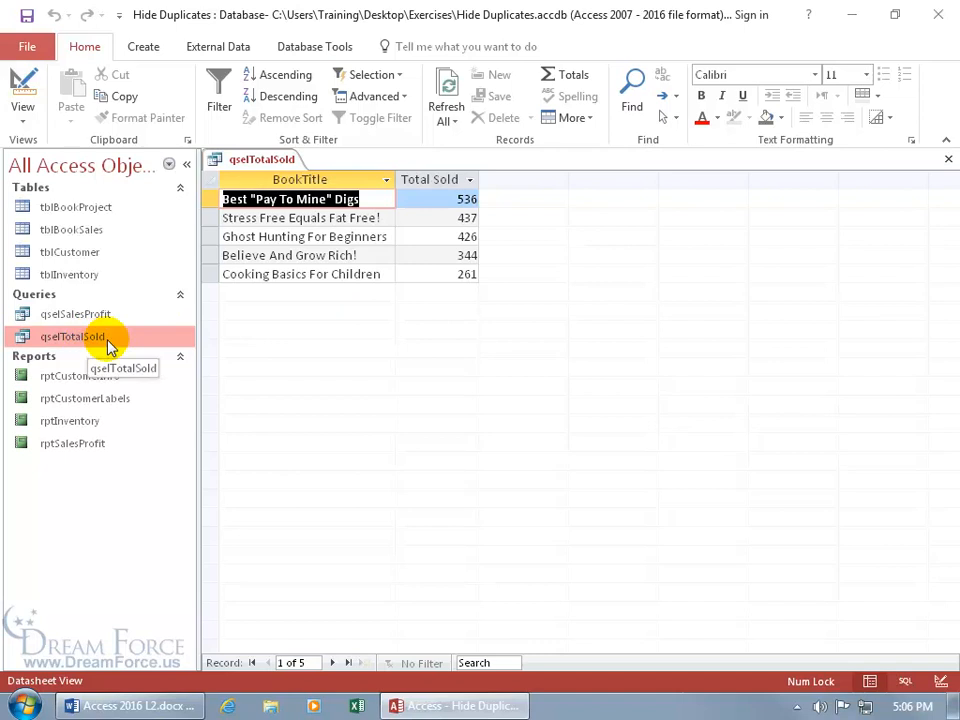
mouse_move(218, 46)
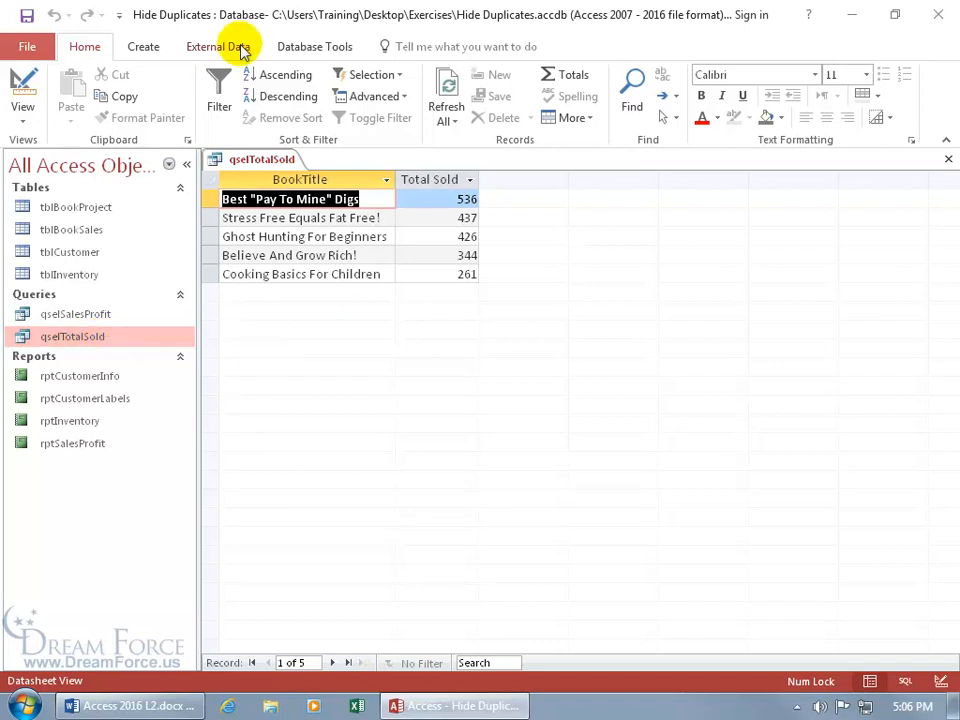
Step: Start a Text File export of qselTotalSold and browse to save it as Desktop\qselTotalSold.txt
click(218, 46)
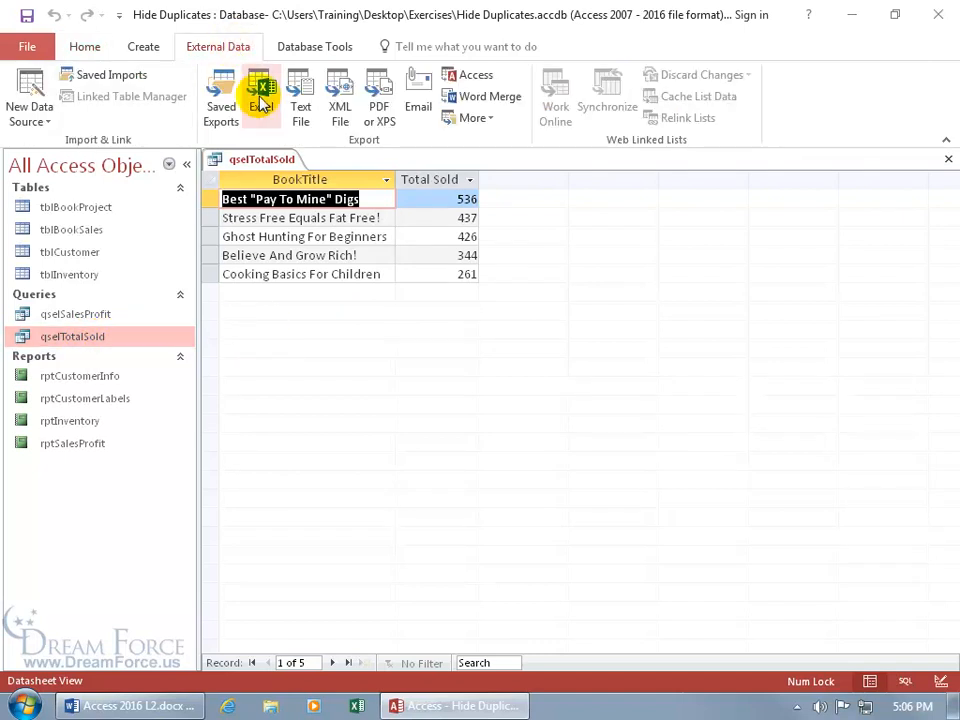
mouse_move(300, 96)
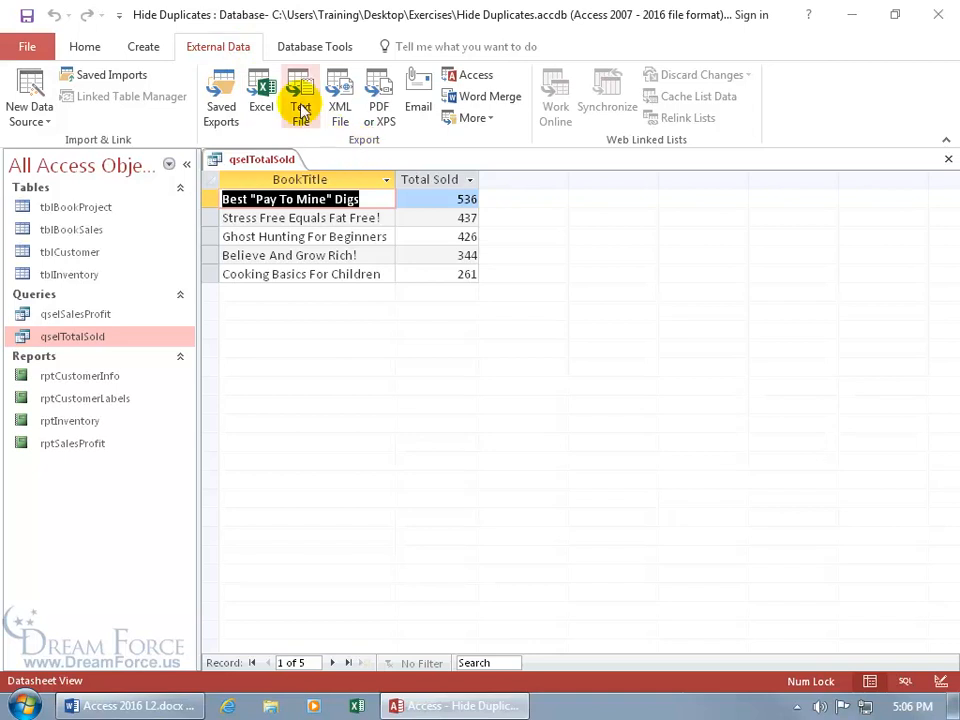
click(300, 96)
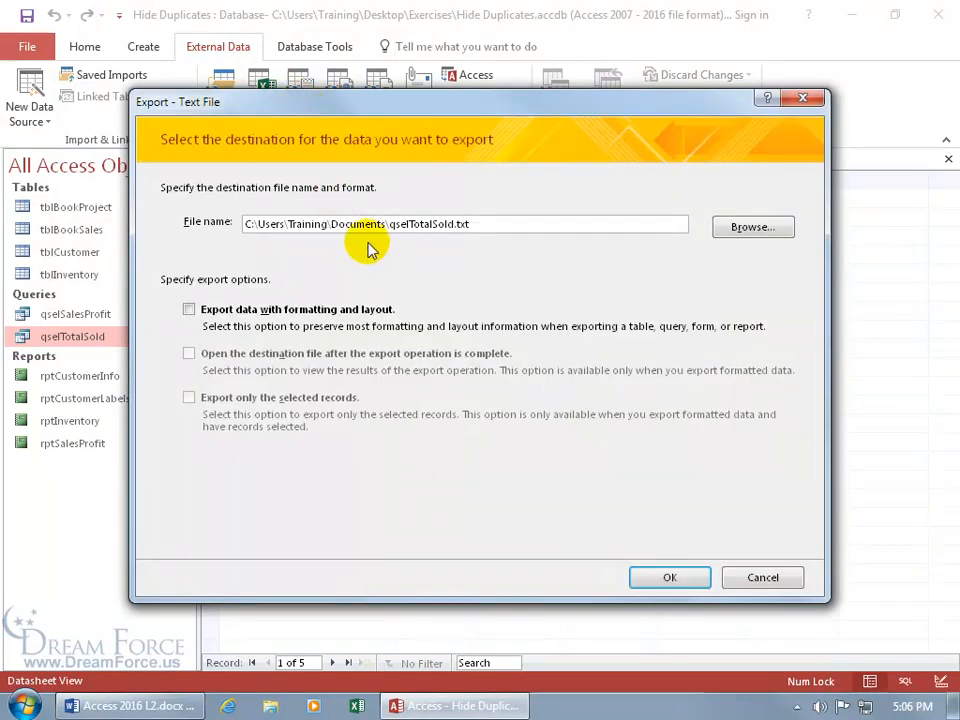
mouse_move(752, 228)
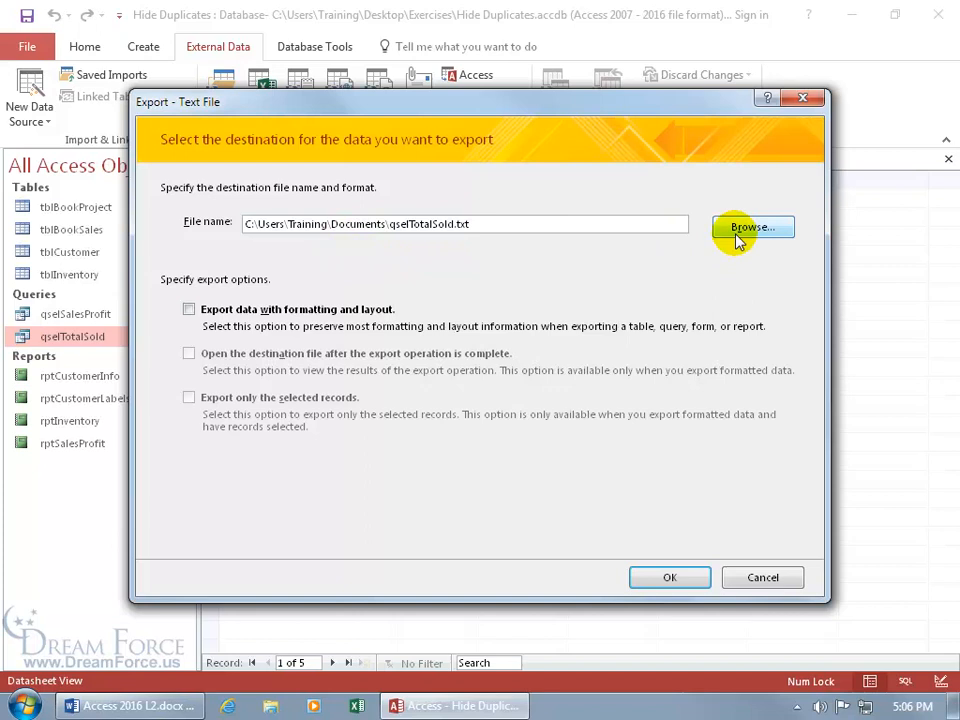
click(752, 228)
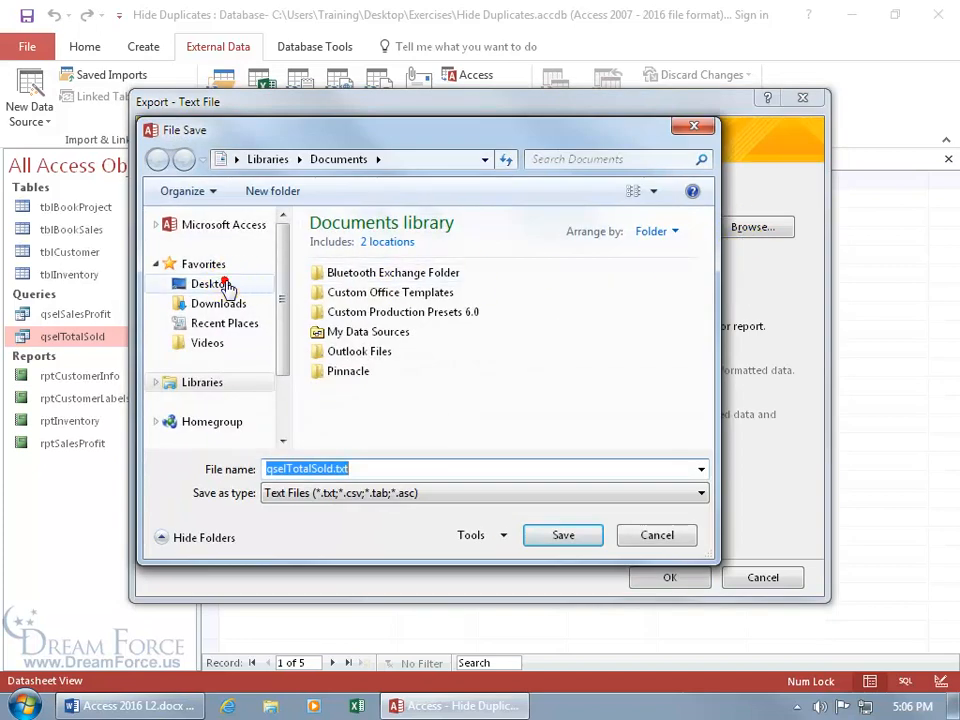
click(212, 284)
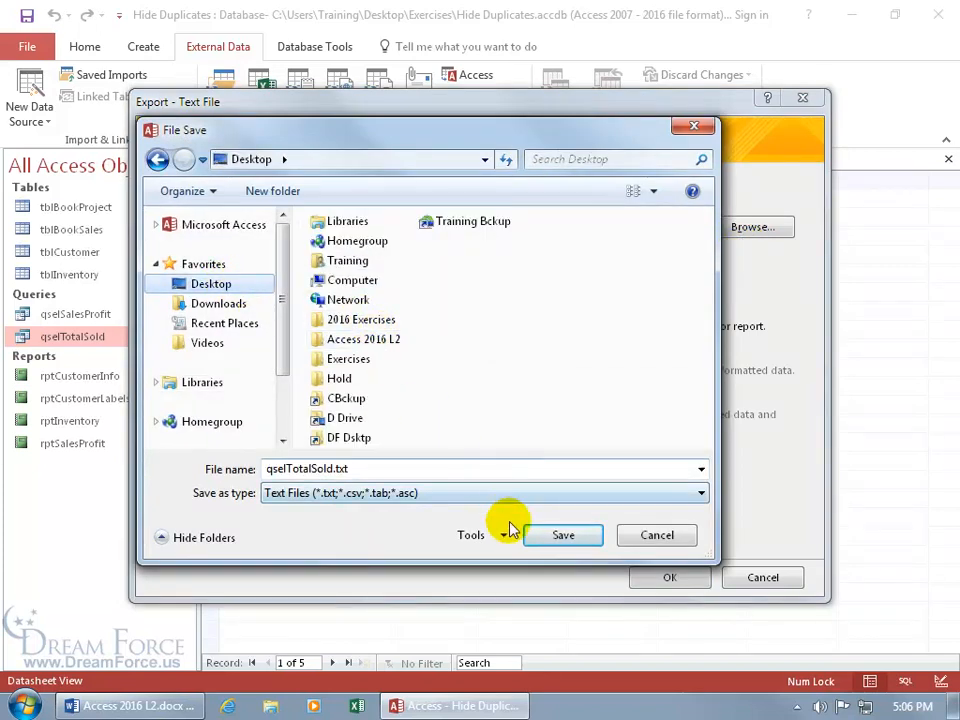
click(564, 536)
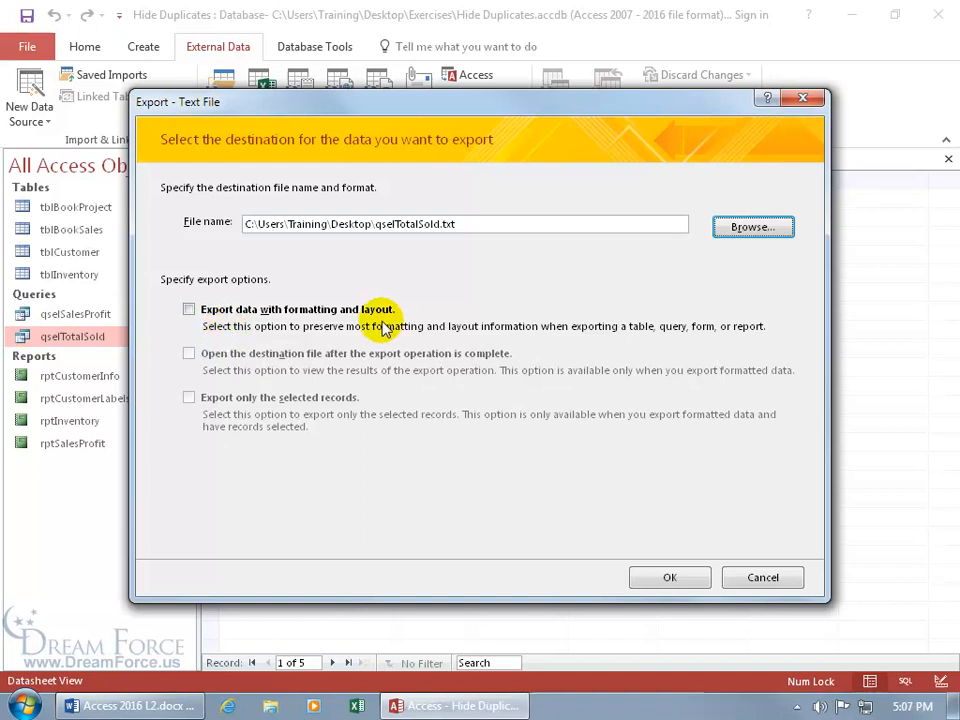
Step: Accept the destination, preview Fixed Width columns in the wizard, and return to Delimited format
click(668, 576)
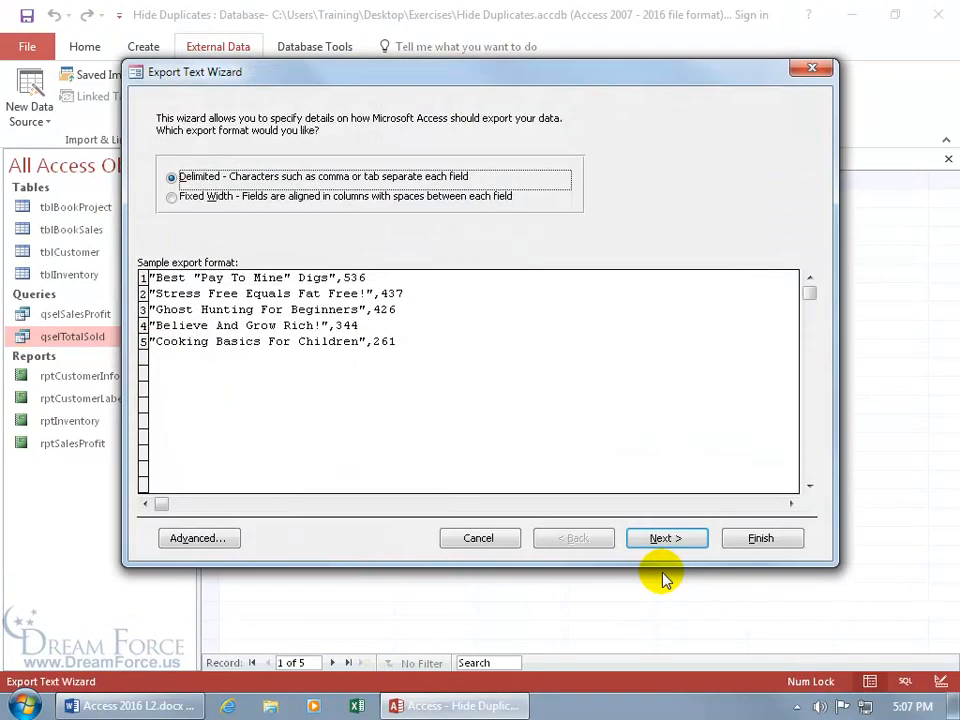
mouse_move(376, 400)
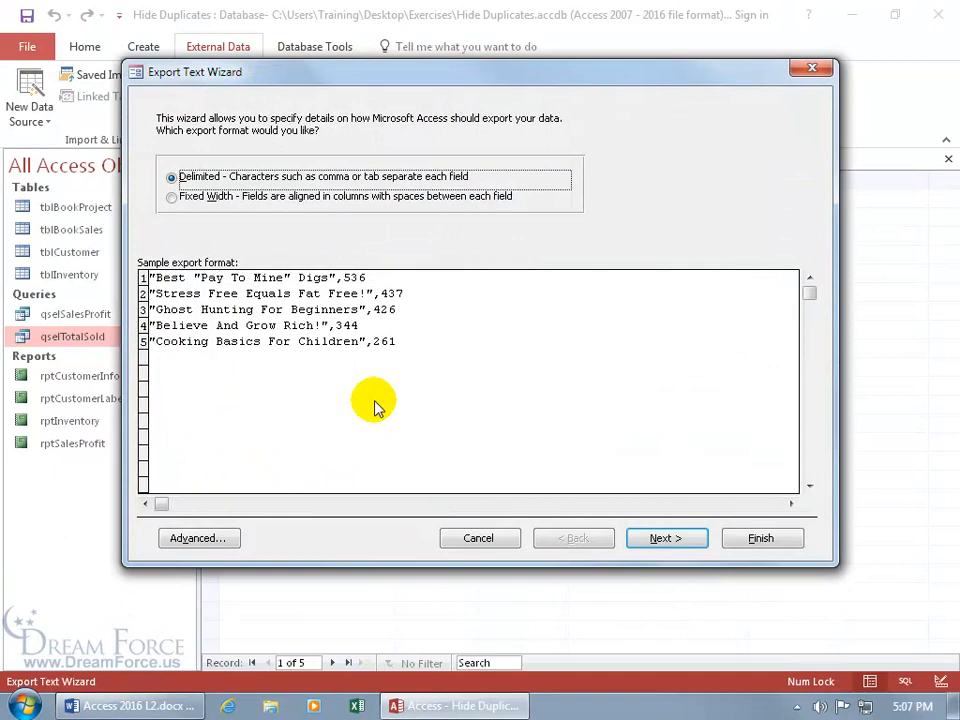
mouse_move(256, 196)
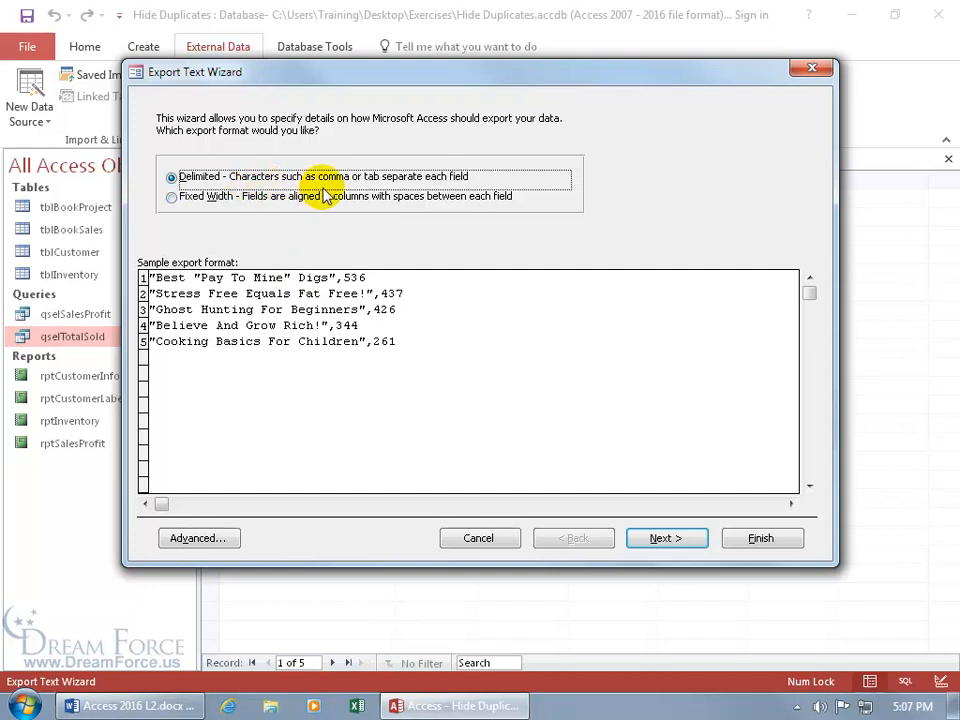
mouse_move(376, 190)
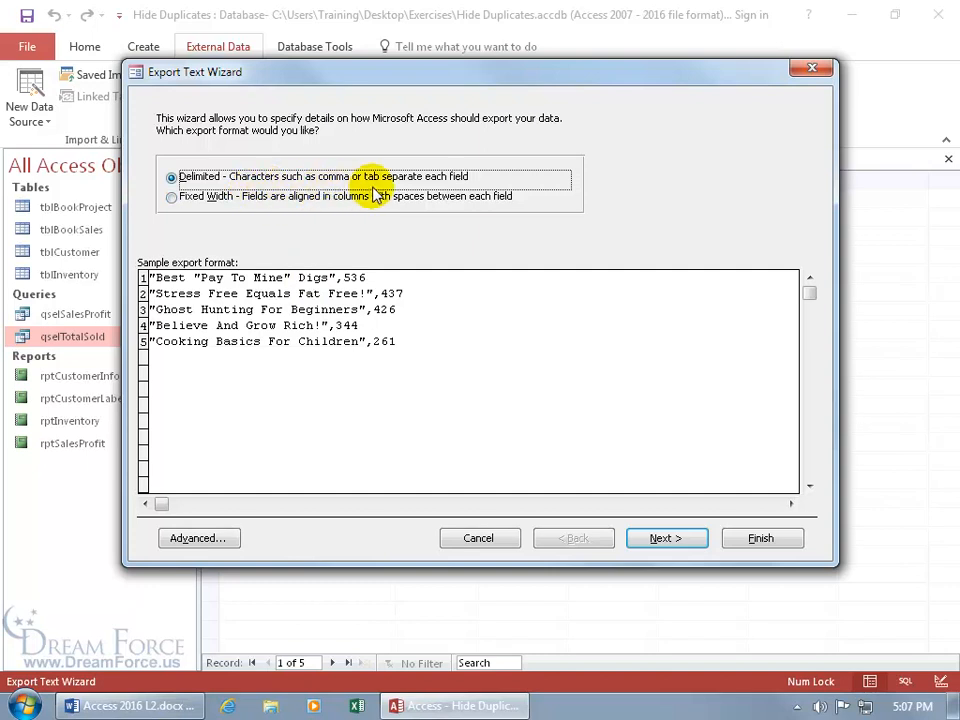
mouse_move(240, 188)
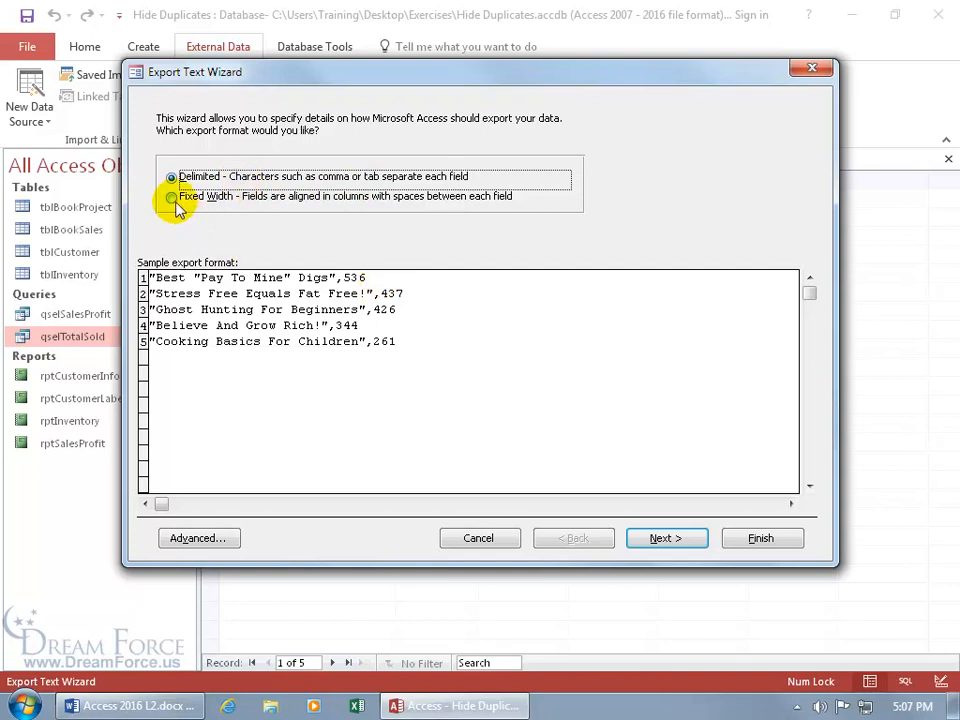
click(172, 176)
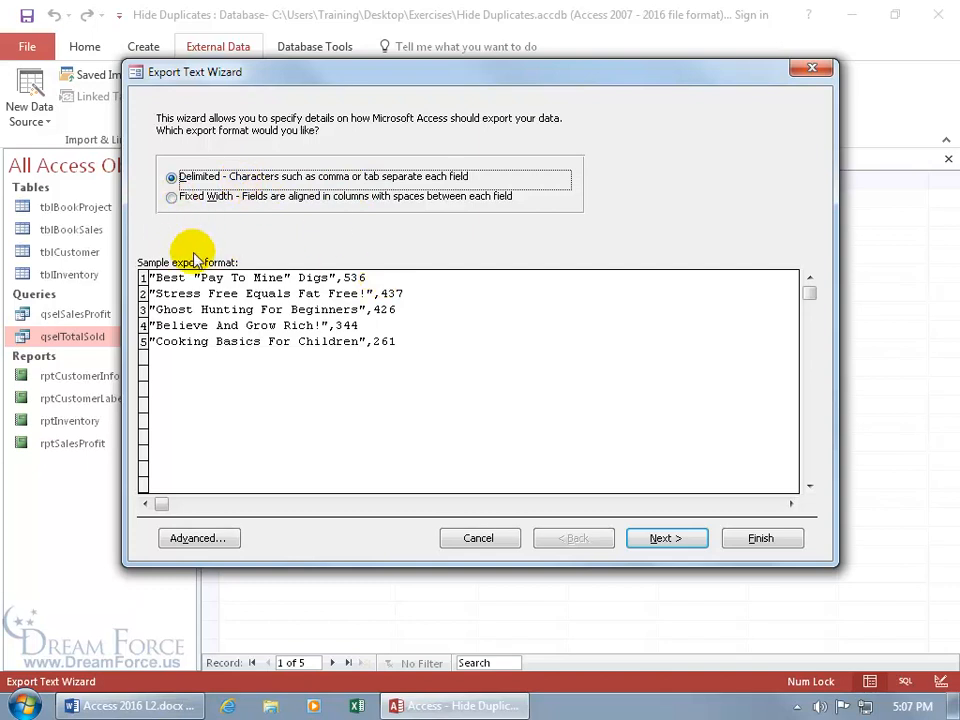
click(172, 196)
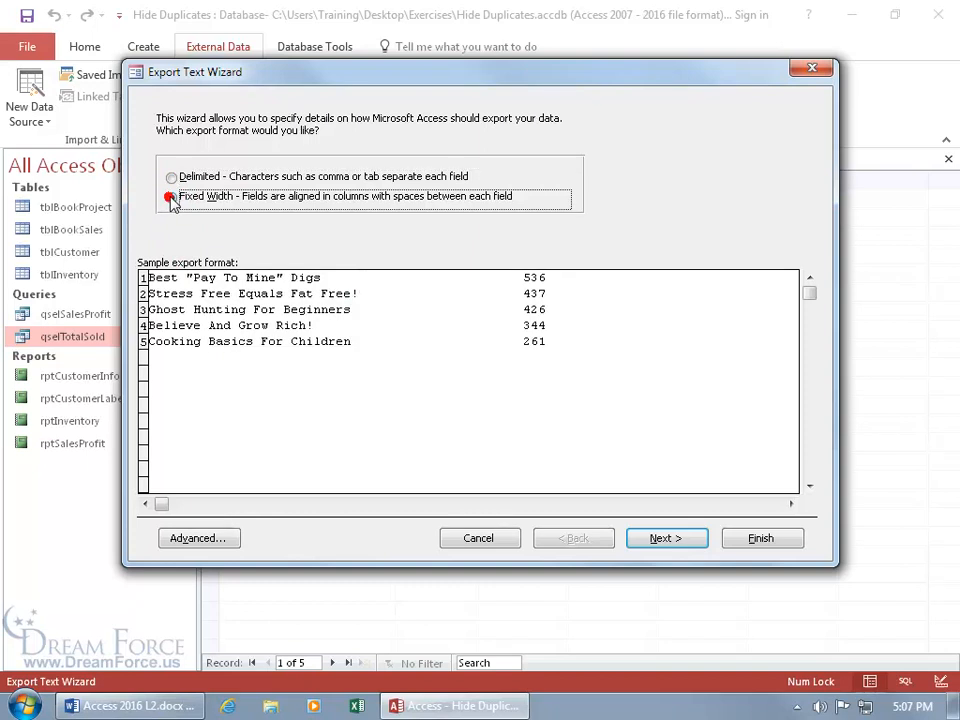
click(172, 196)
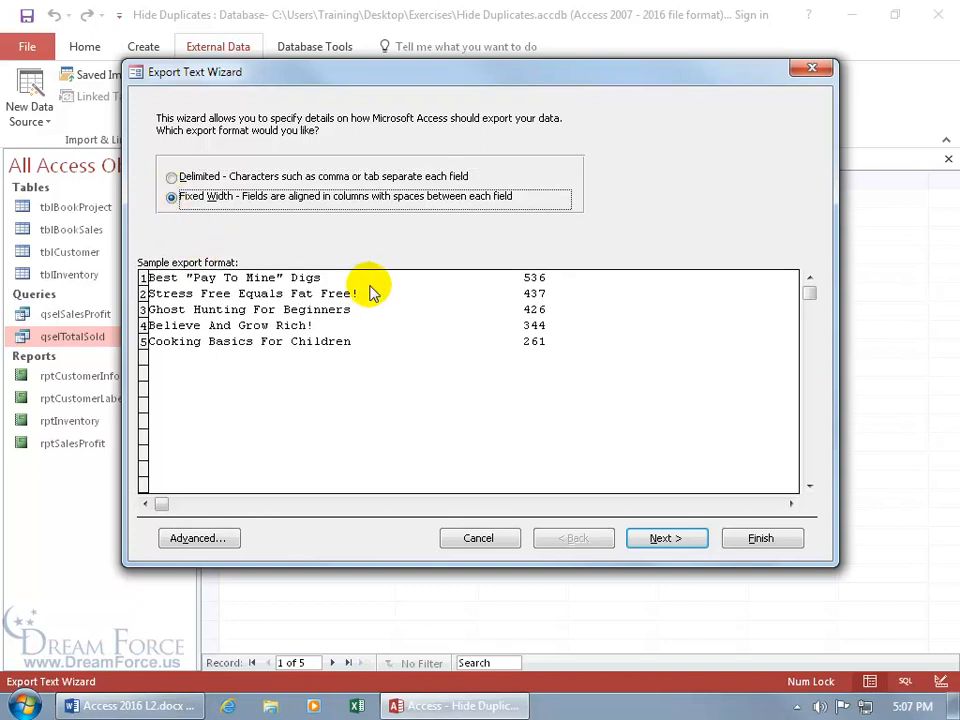
mouse_move(388, 288)
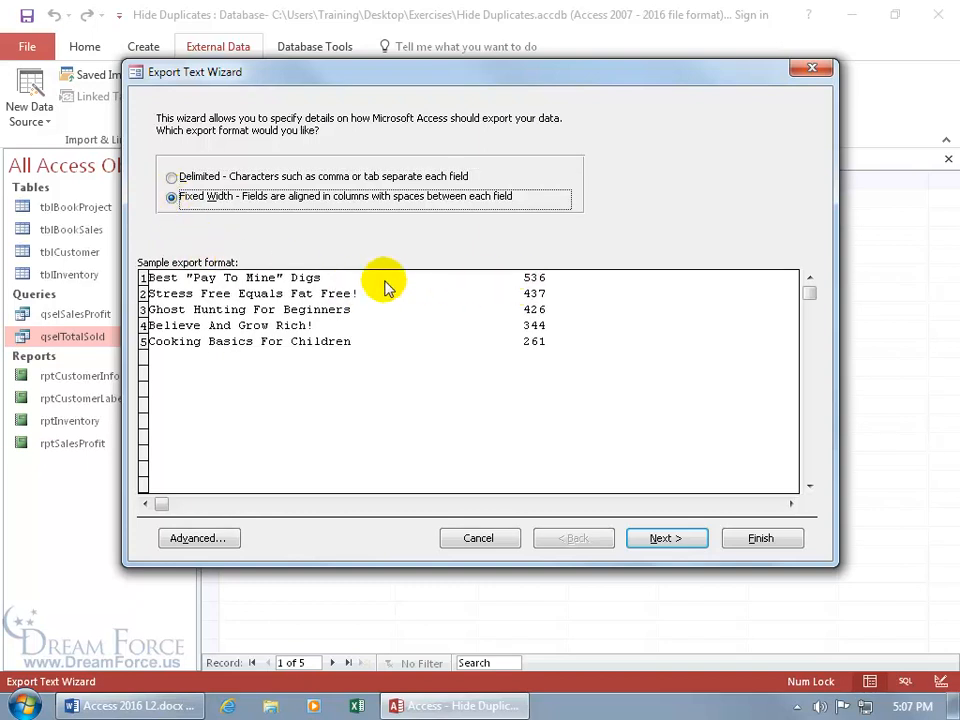
click(172, 176)
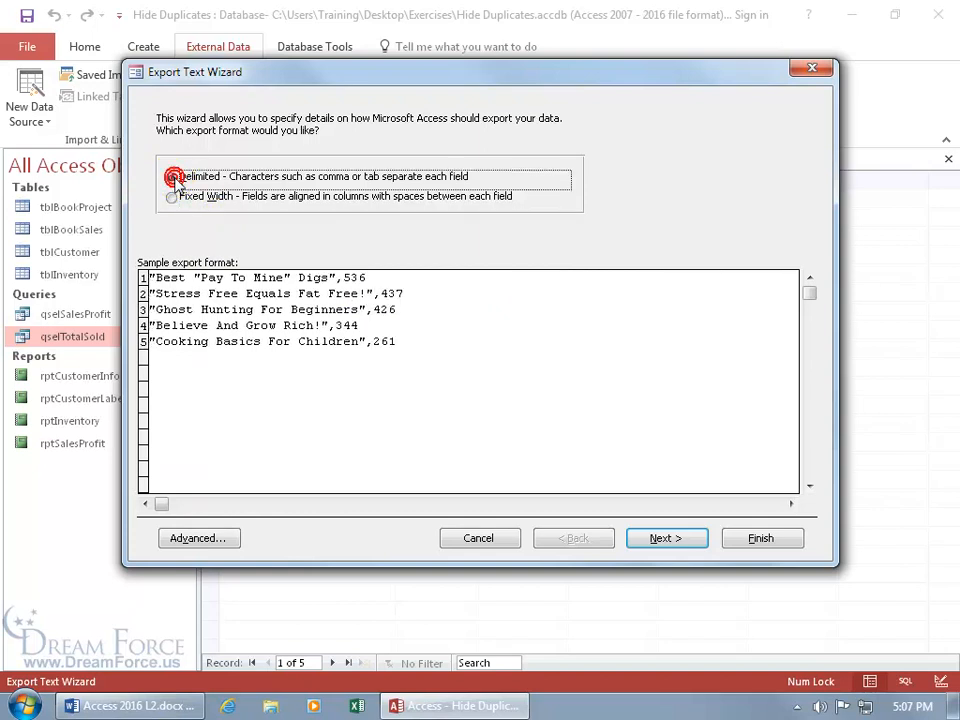
Step: Keep Comma as the delimiter and include field names BookTitle and SumOfBookSold on the first row
click(666, 538)
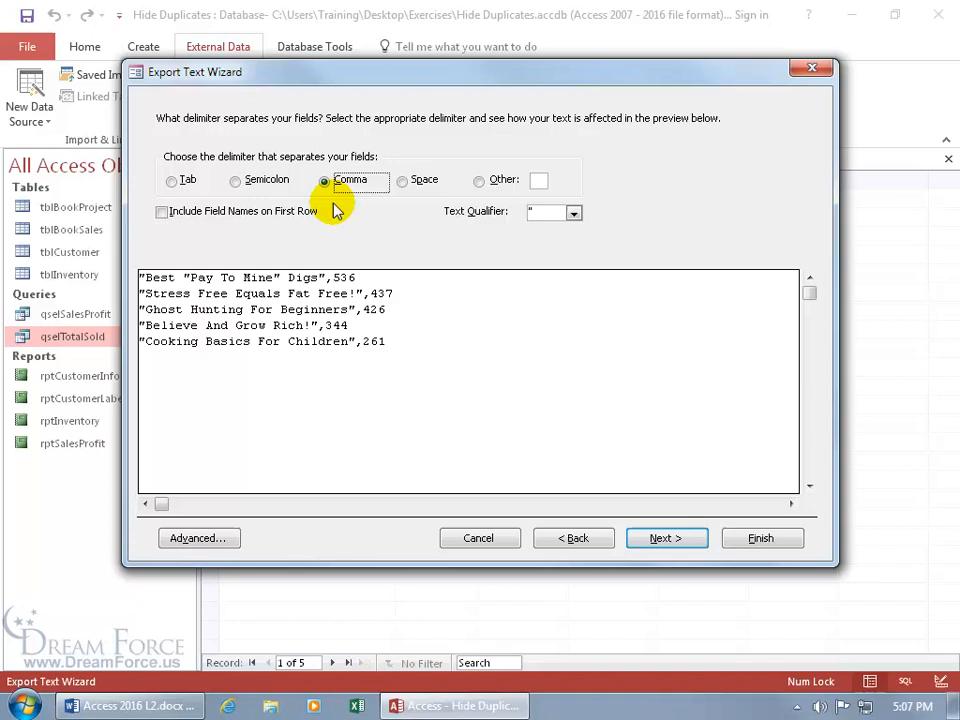
mouse_move(336, 236)
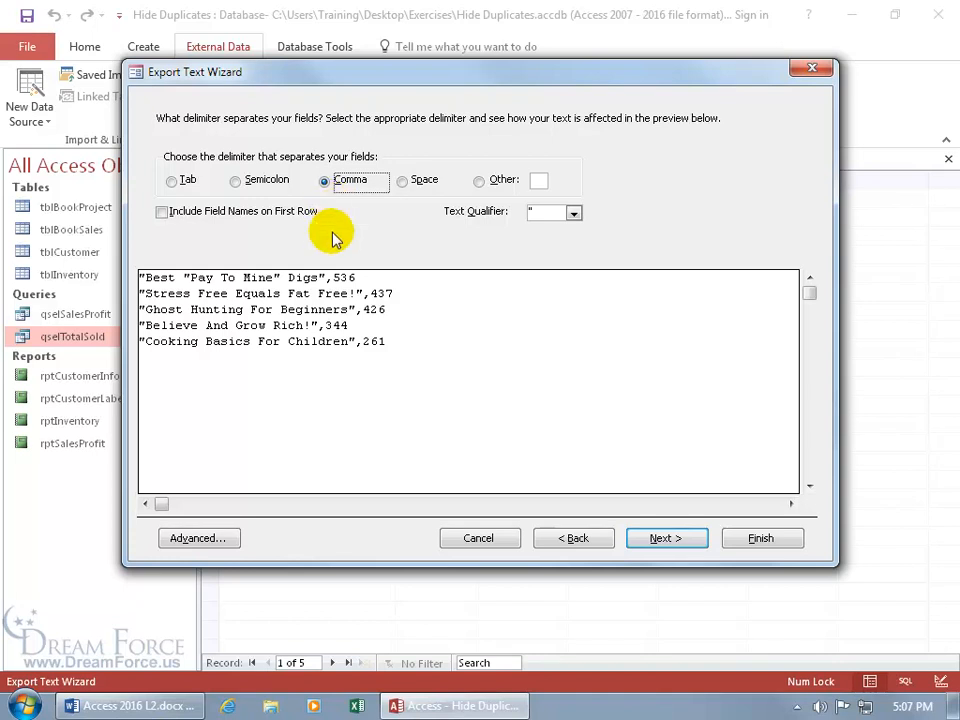
mouse_move(240, 290)
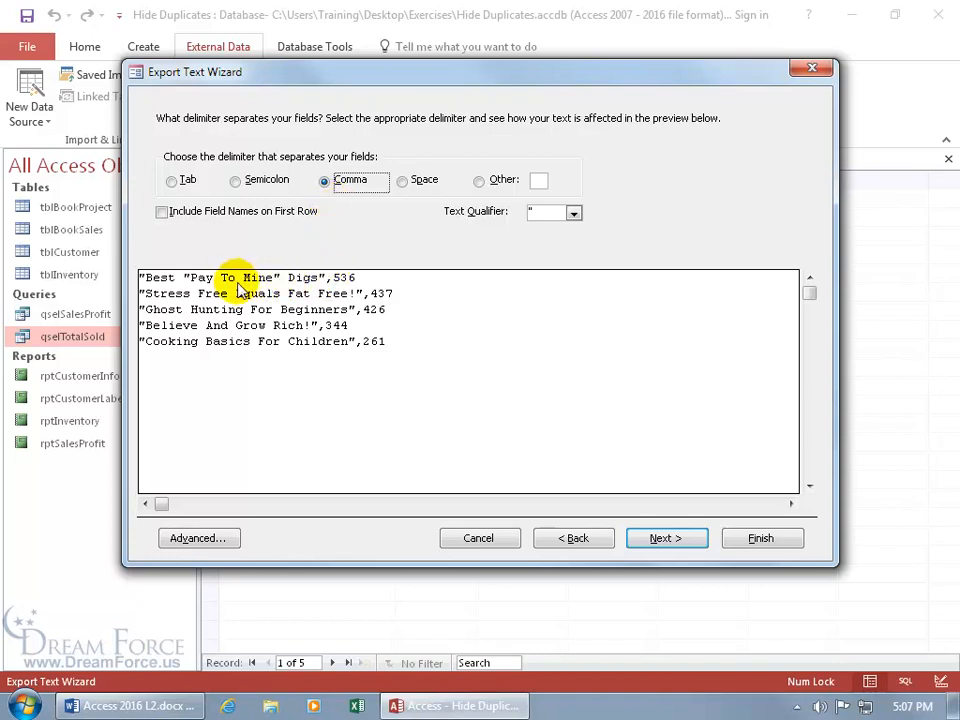
mouse_move(360, 300)
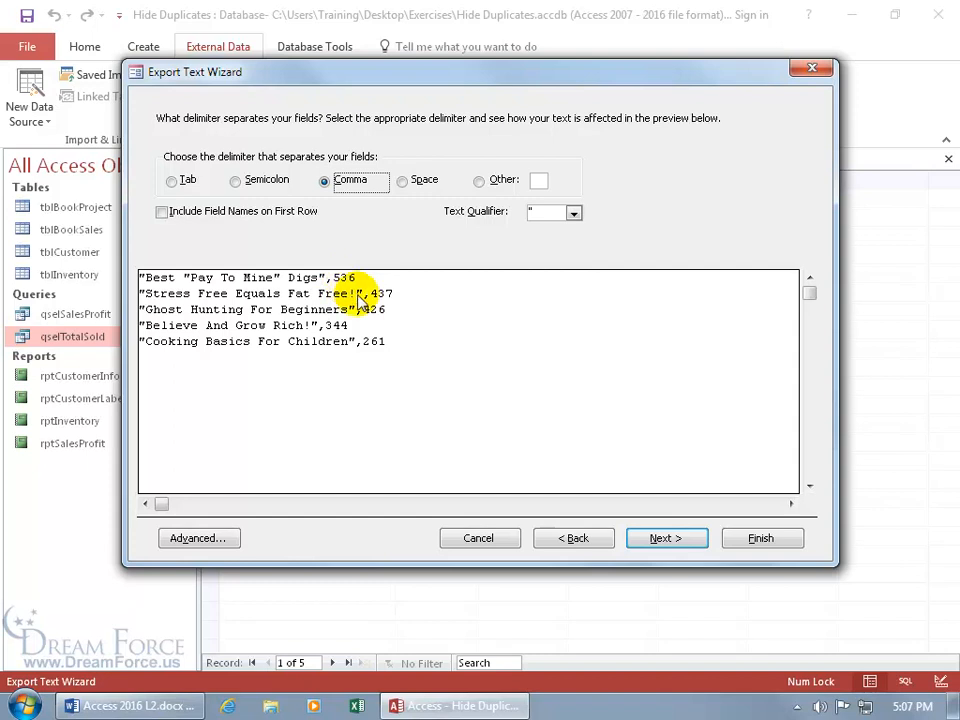
mouse_move(390, 256)
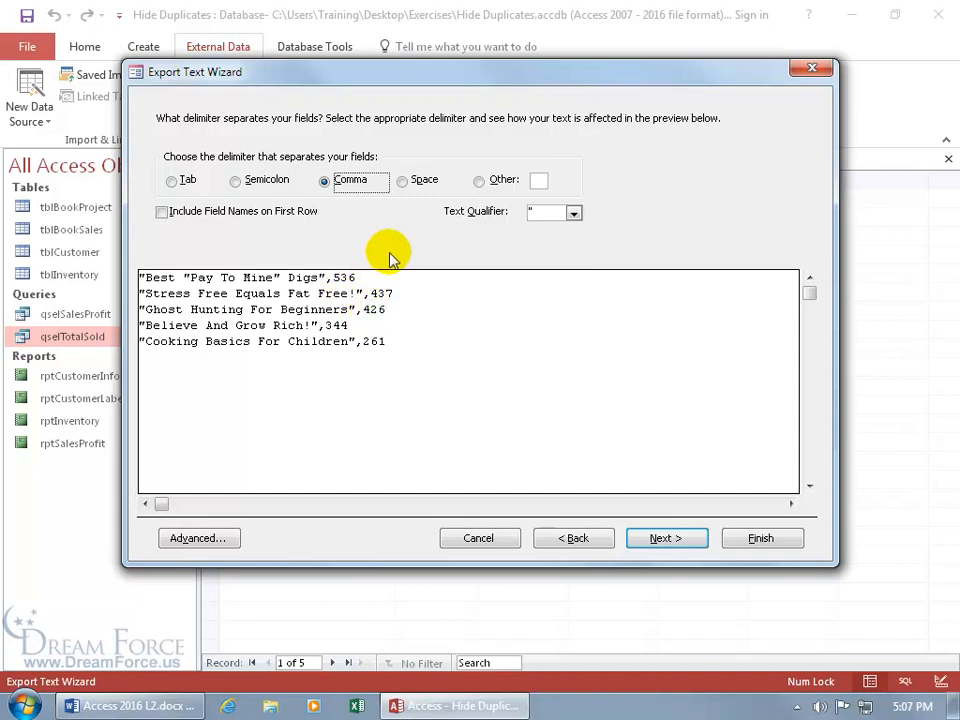
mouse_move(290, 210)
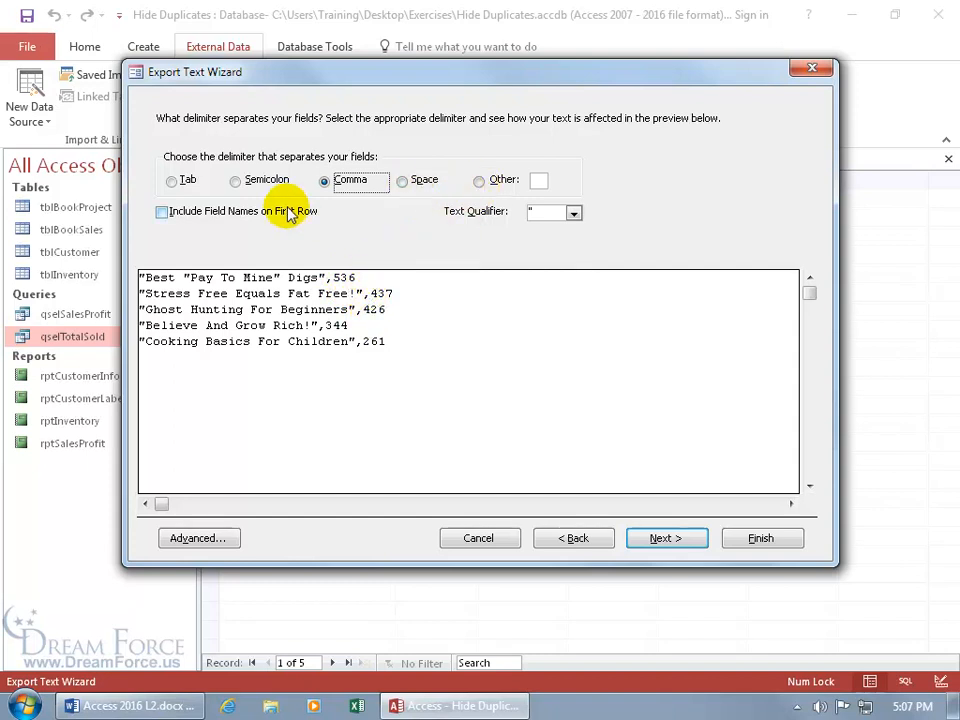
mouse_move(480, 182)
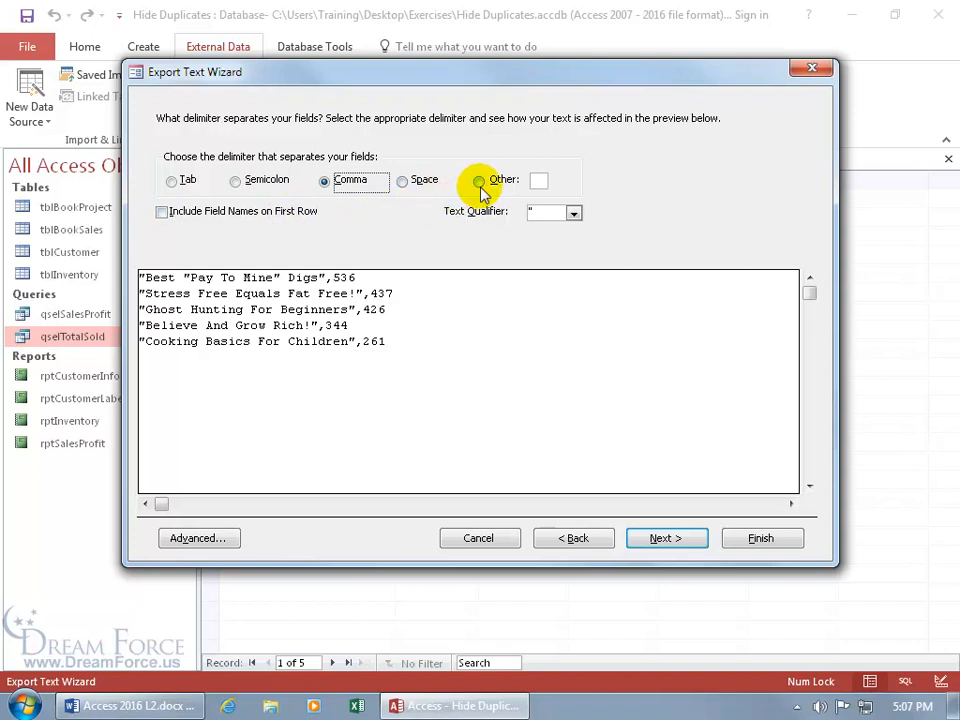
mouse_move(540, 180)
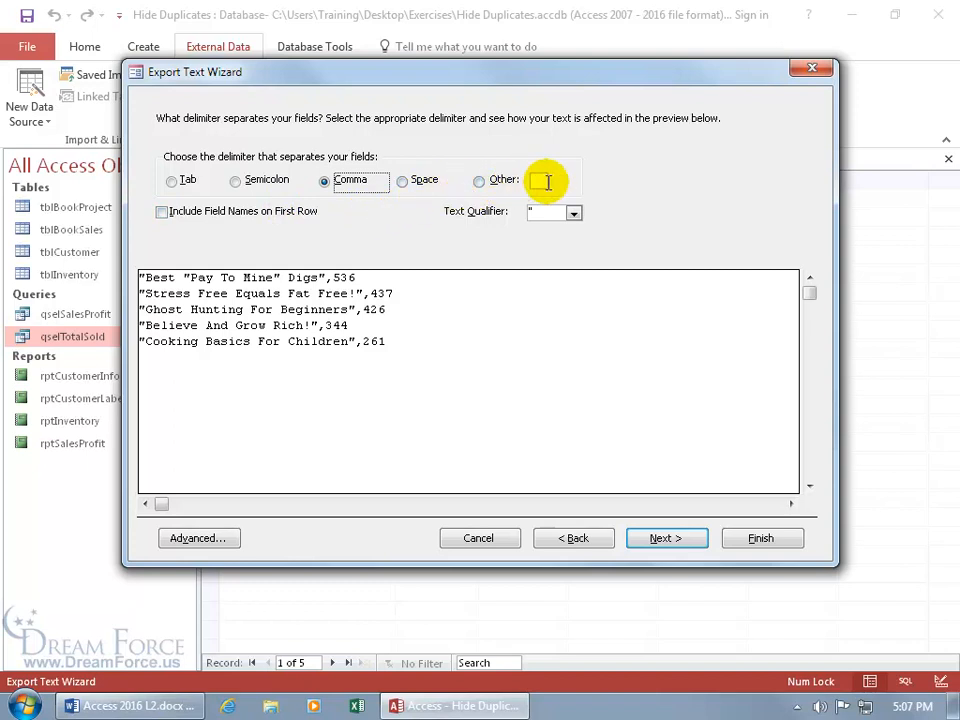
mouse_move(276, 244)
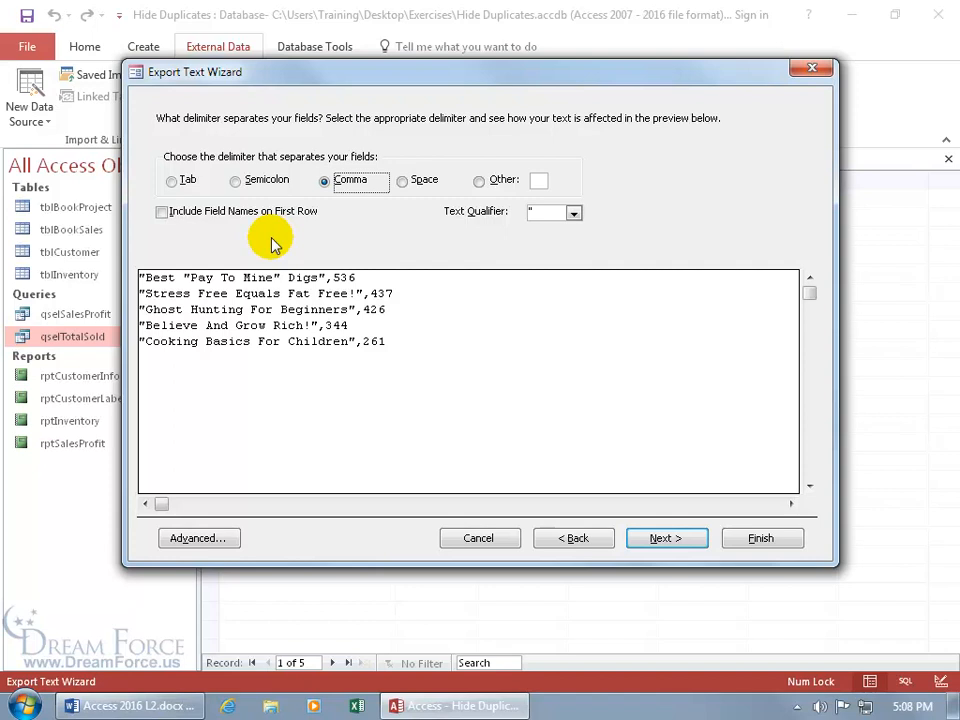
click(162, 212)
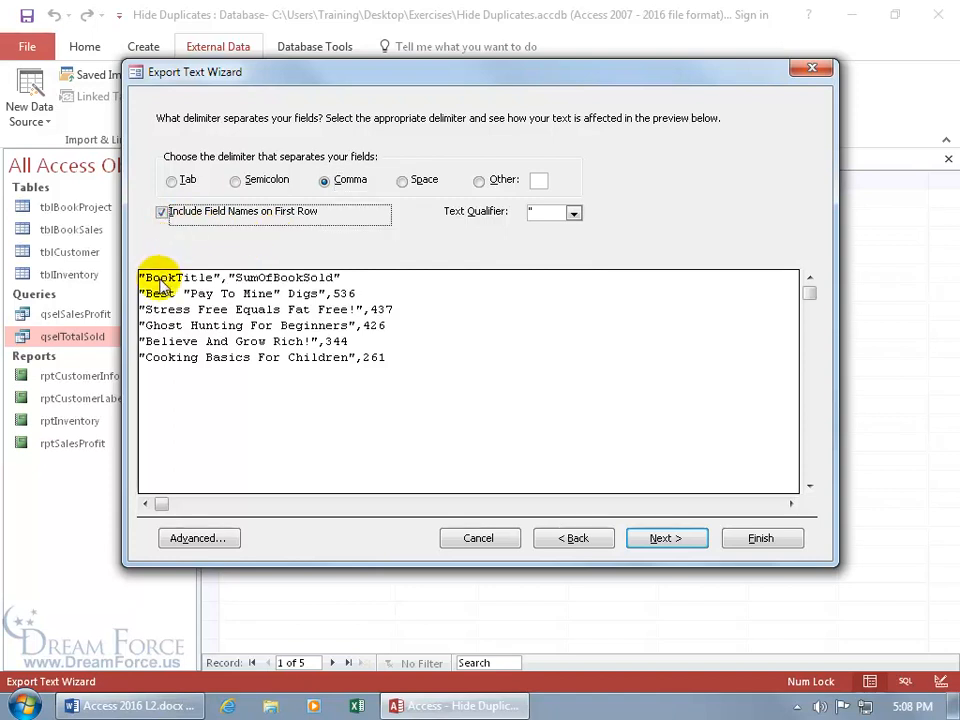
mouse_move(218, 284)
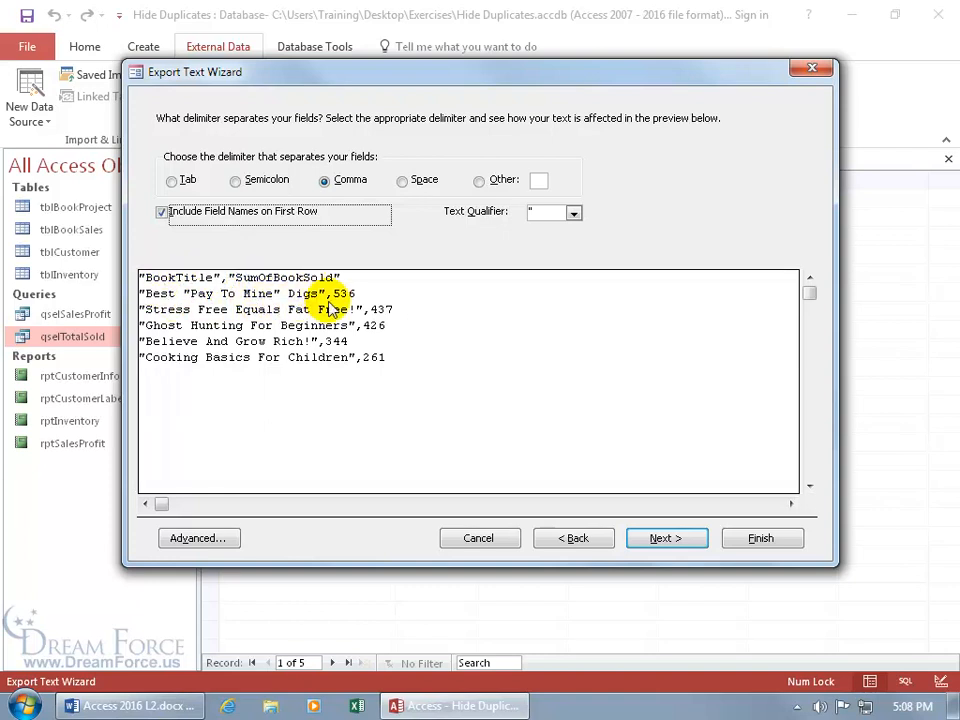
mouse_move(350, 324)
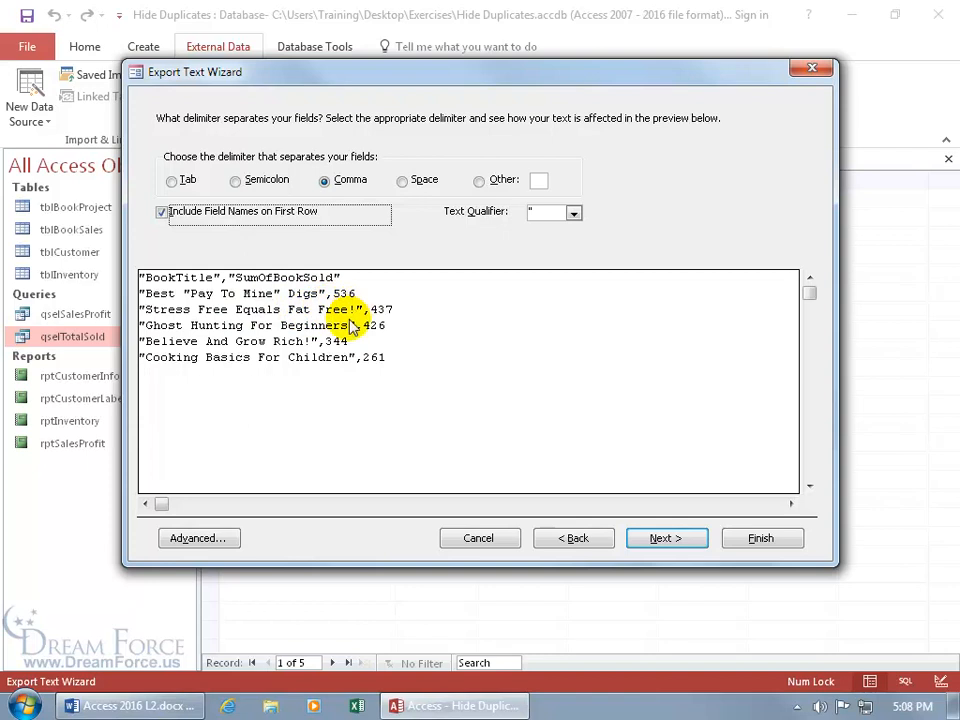
mouse_move(290, 292)
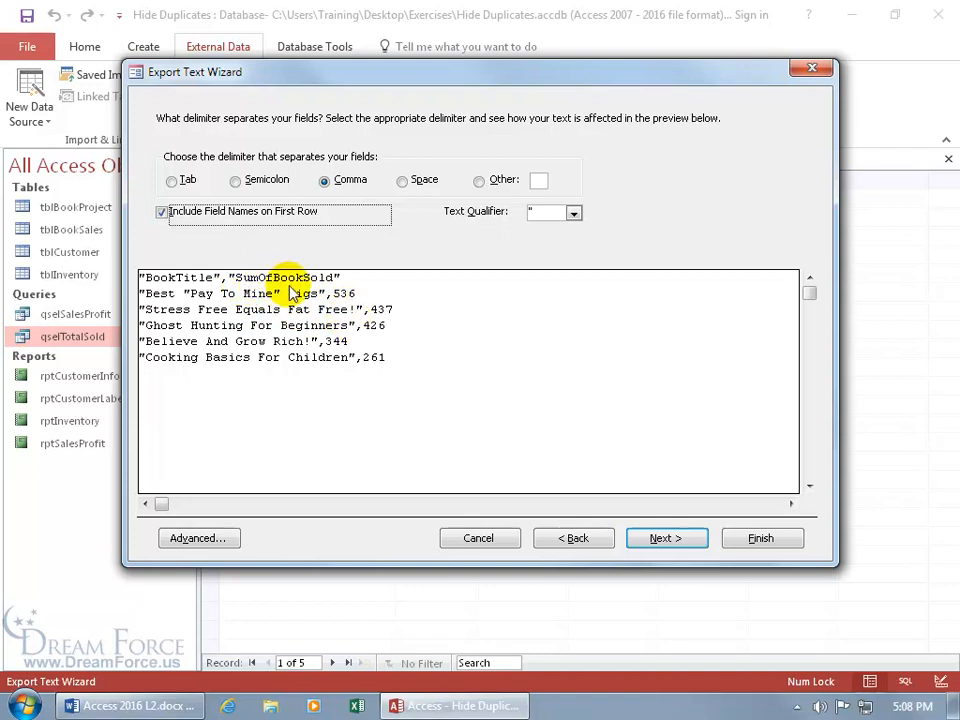
mouse_move(368, 356)
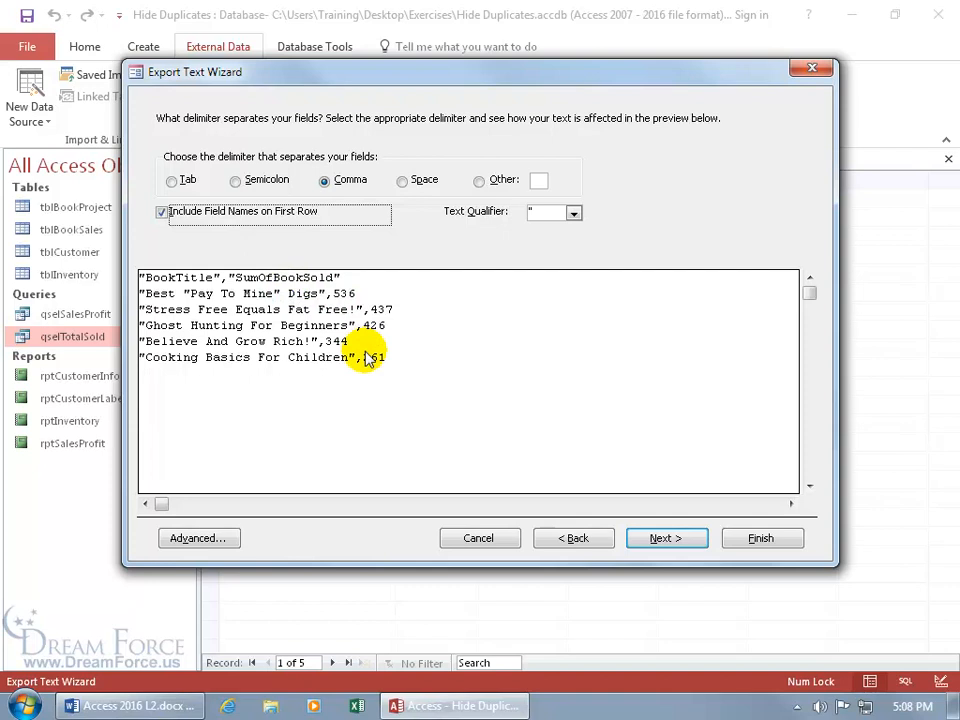
mouse_move(696, 568)
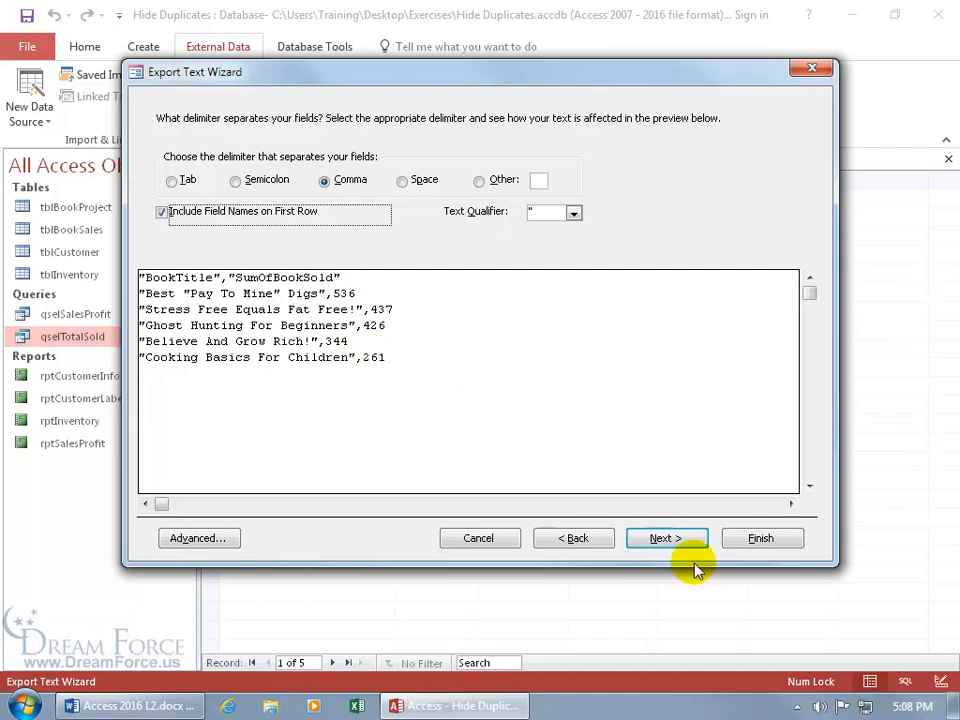
Step: Confirm the Desktop path, finish the export, and close without saving export steps
click(666, 538)
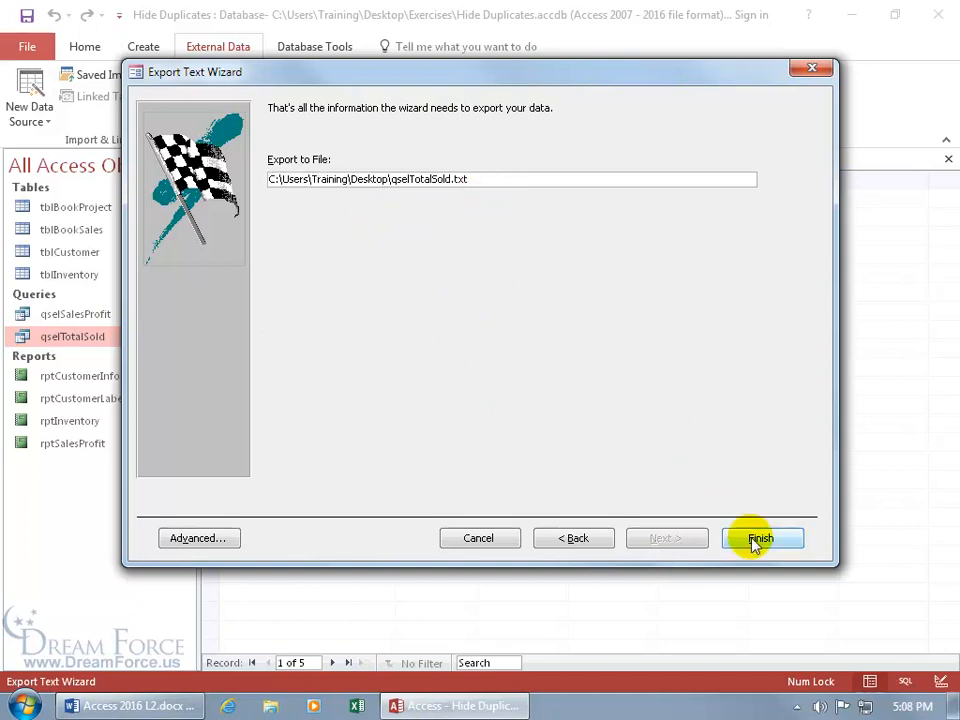
click(760, 538)
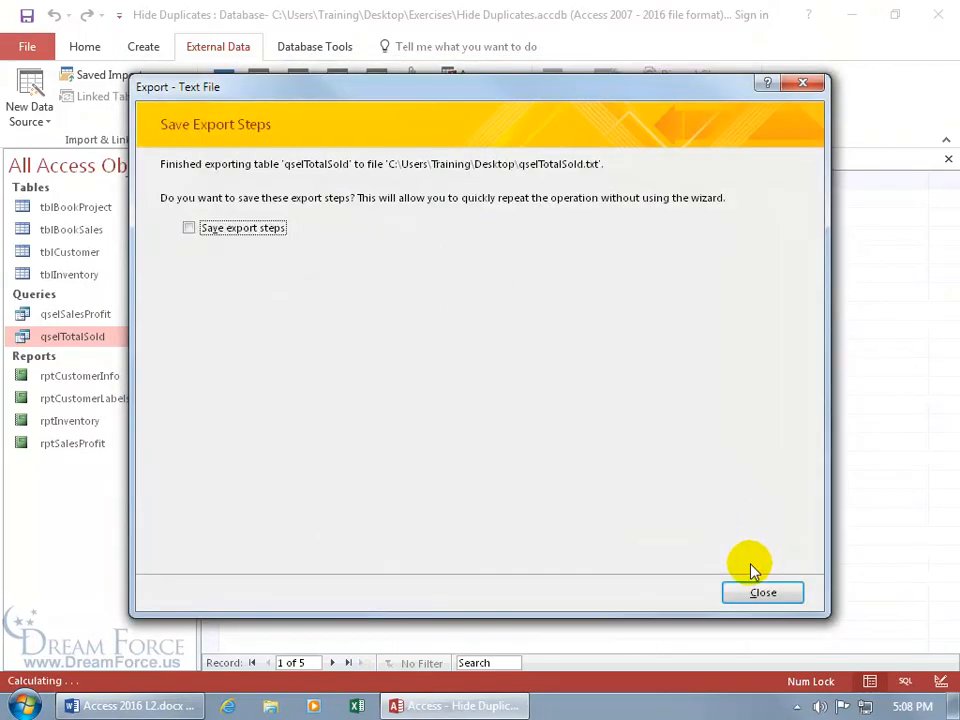
click(762, 592)
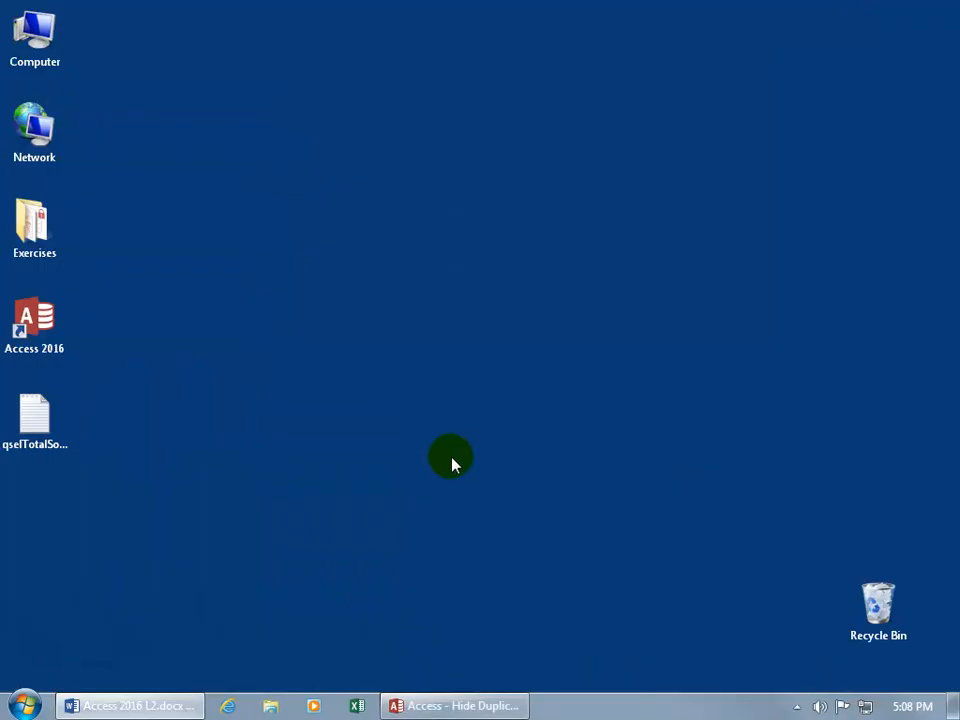
Step: Move qselTotalSold.txt onto the desktop, review its comma-separated rows in Notepad, and close it
drag(34, 414, 528, 330)
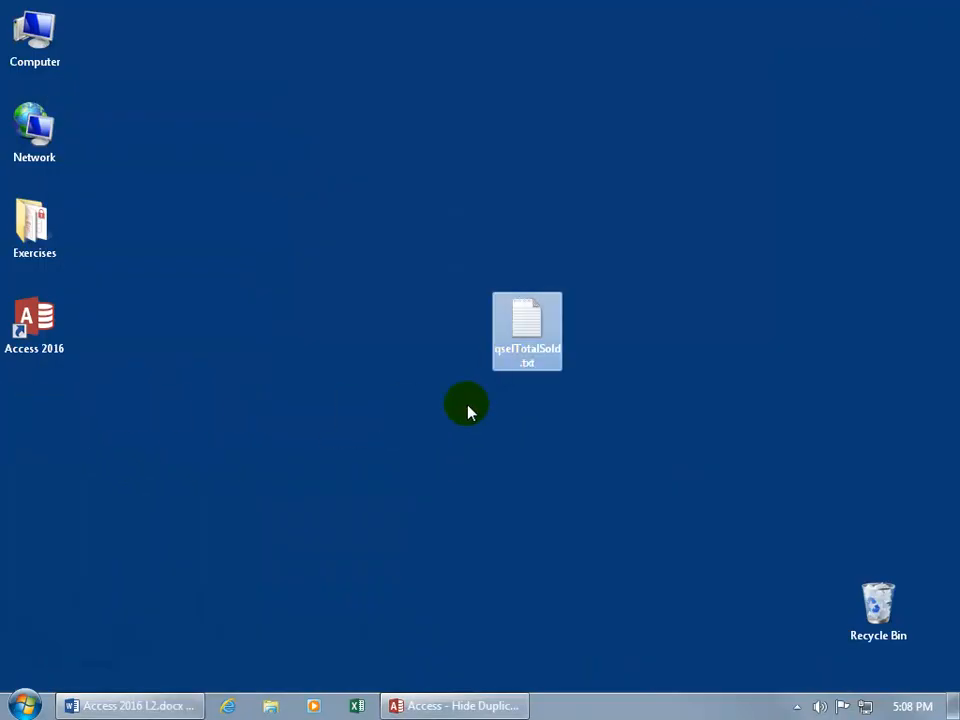
double_click(528, 330)
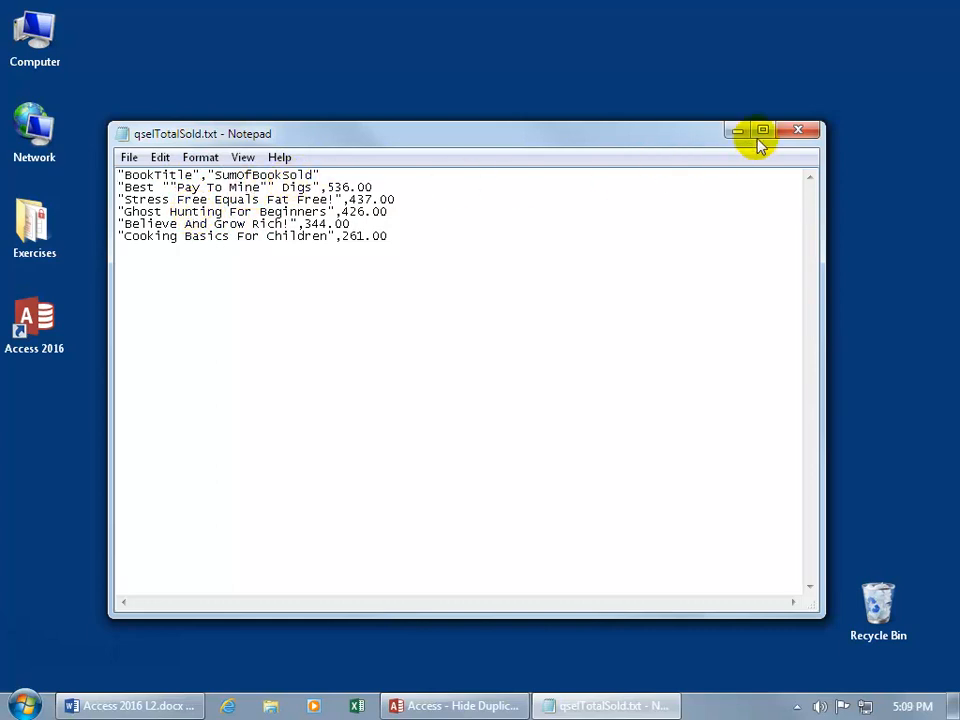
click(798, 130)
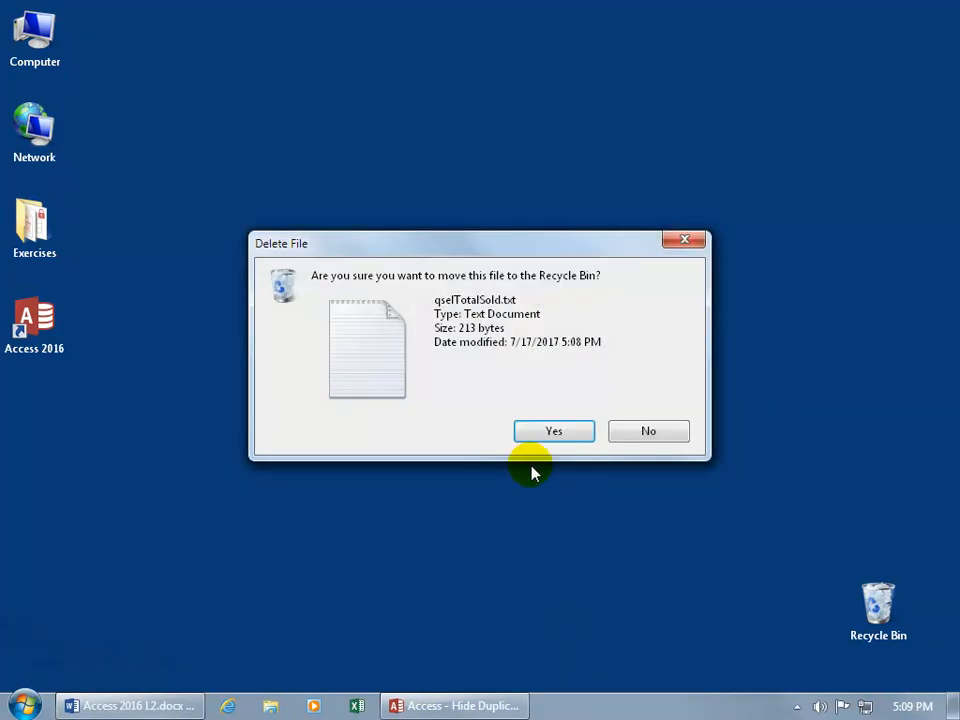
Step: Send the first qselTotalSold.txt to the Recycle Bin and start a new Text File export in Access
click(554, 432)
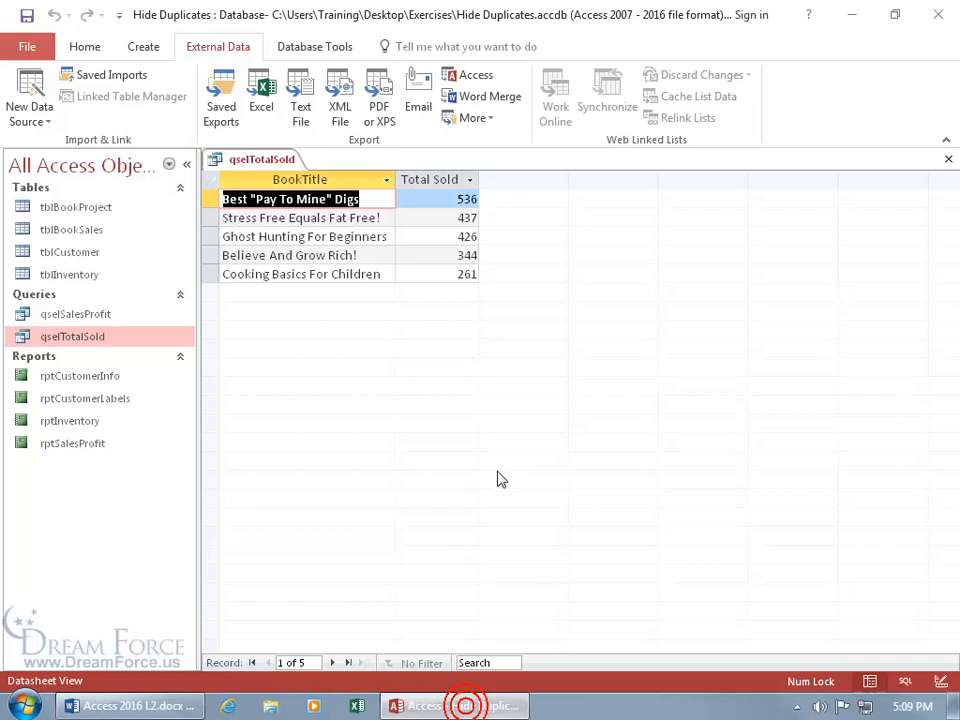
mouse_move(340, 164)
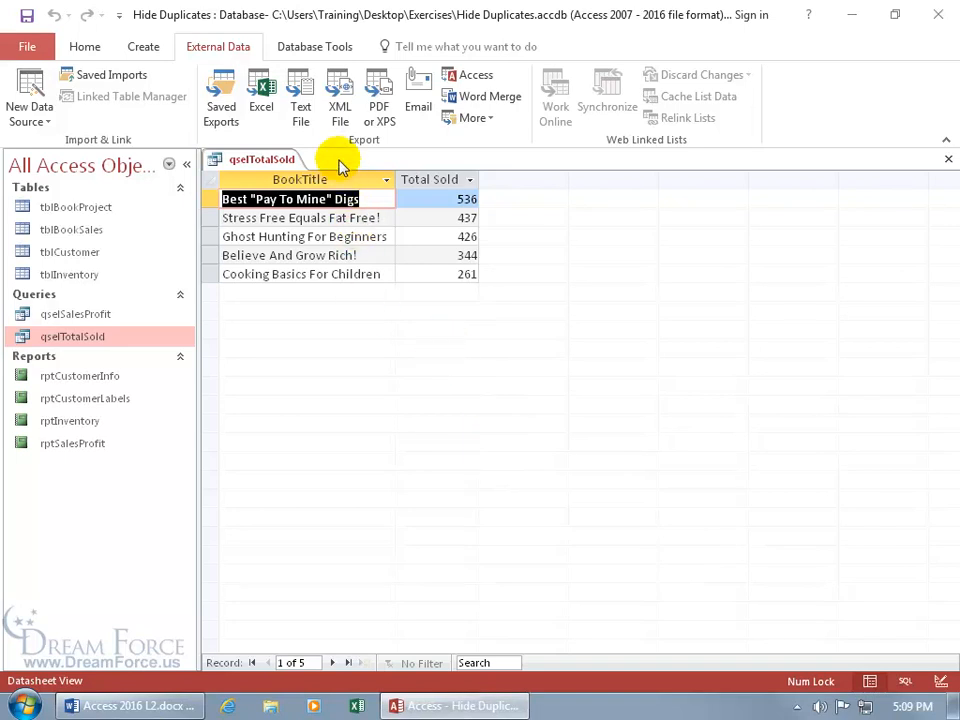
click(300, 96)
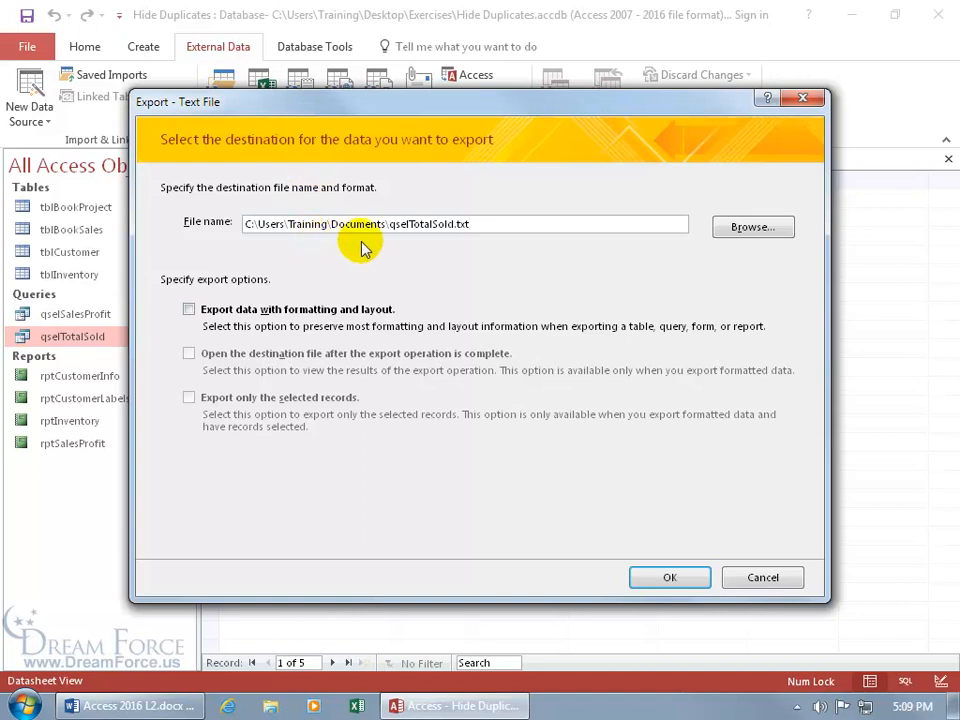
Step: Re-export qselTotalSold.txt to the Desktop with formatting and layout kept, using Windows encoding
click(752, 228)
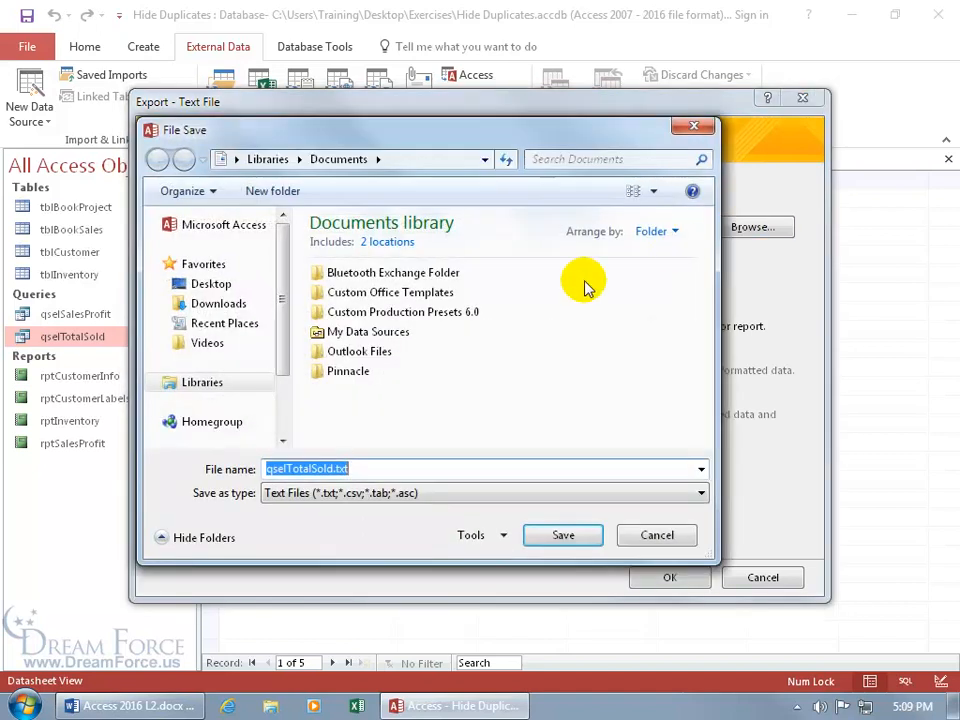
click(562, 536)
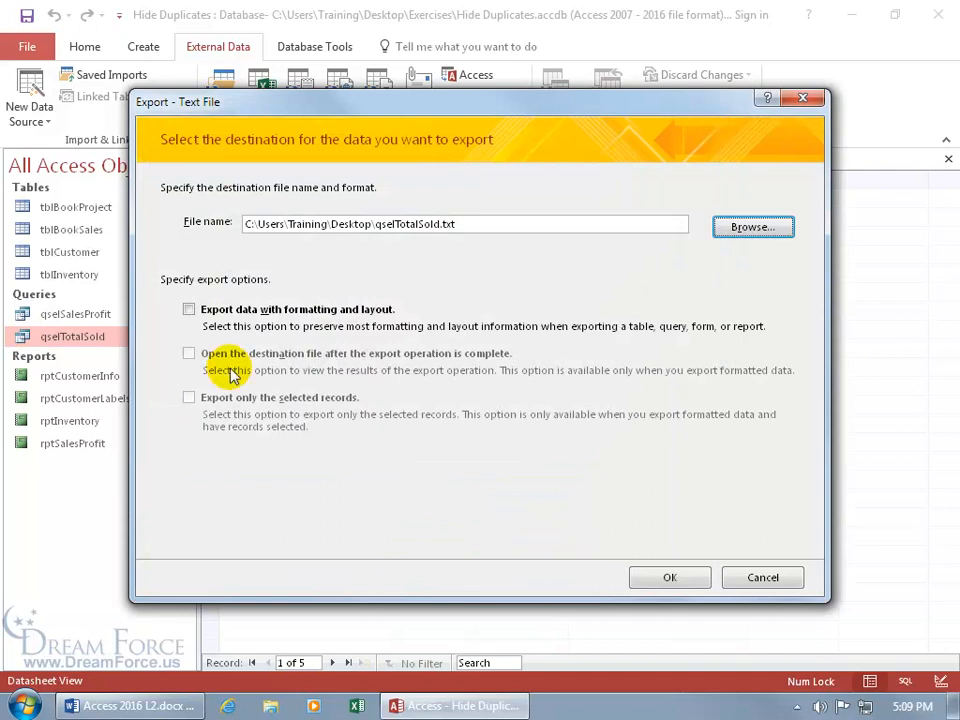
click(188, 308)
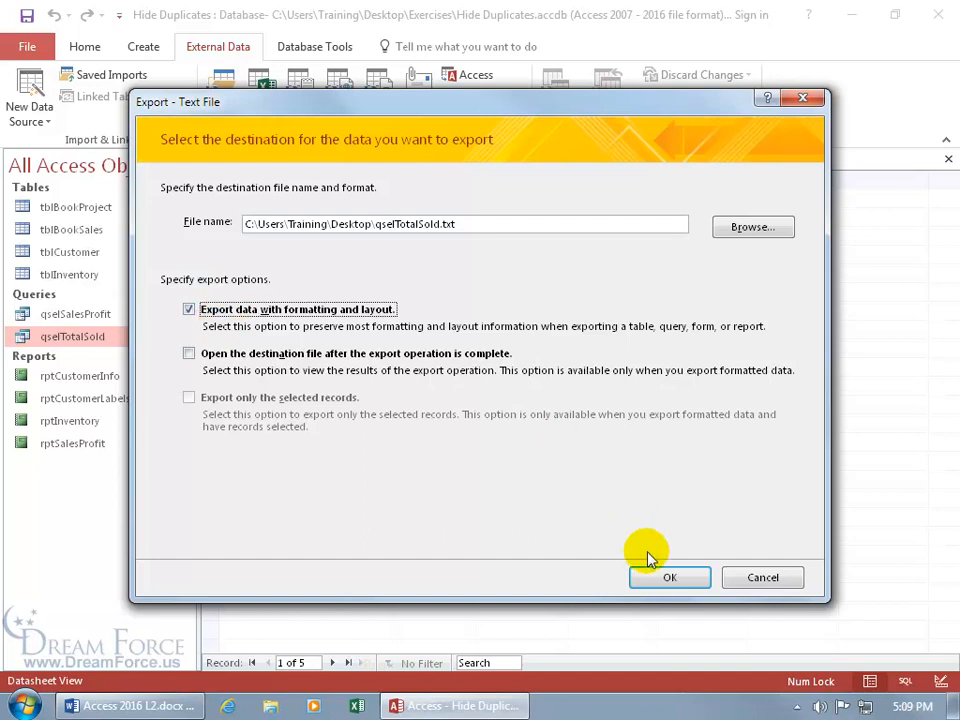
click(670, 576)
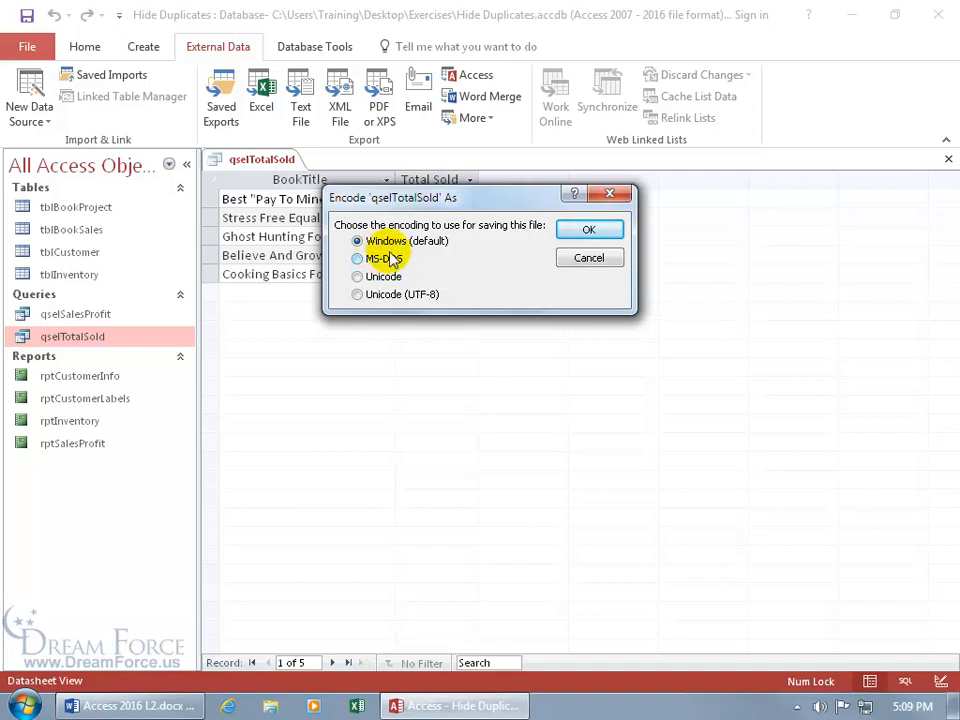
click(588, 228)
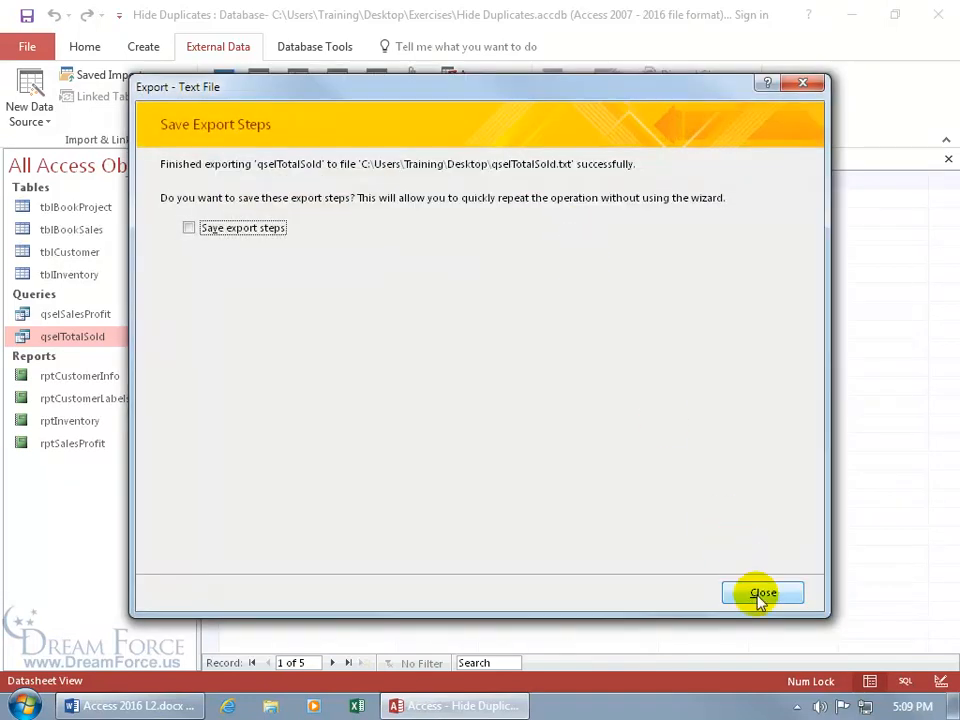
click(762, 592)
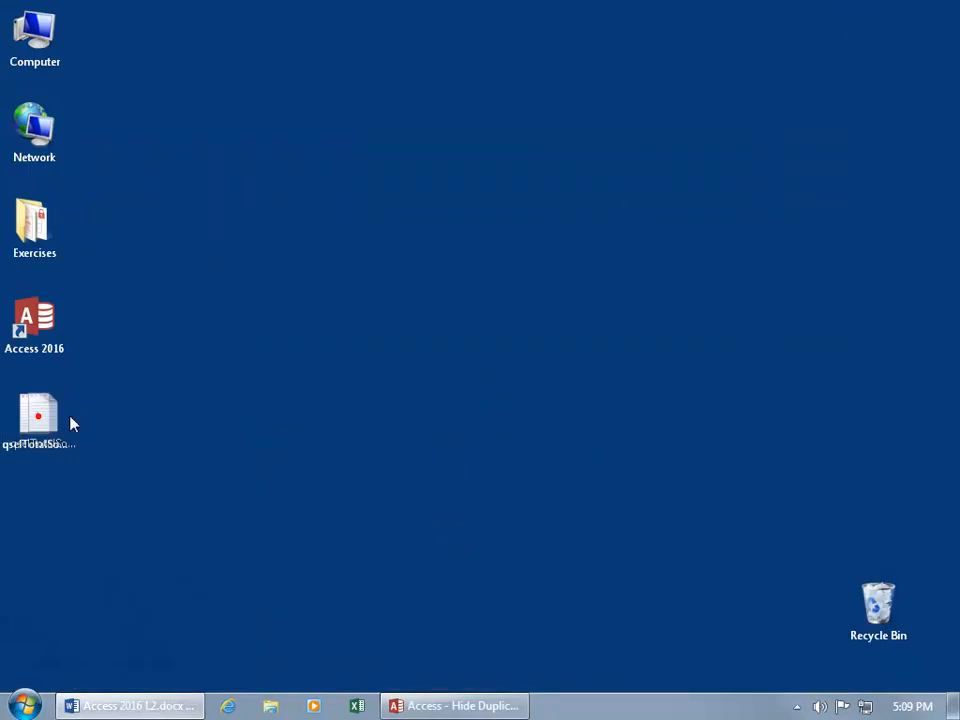
Step: Move the new qselTotalSold.txt onto the desktop and view its pipe-bordered table in Notepad
drag(40, 414, 456, 414)
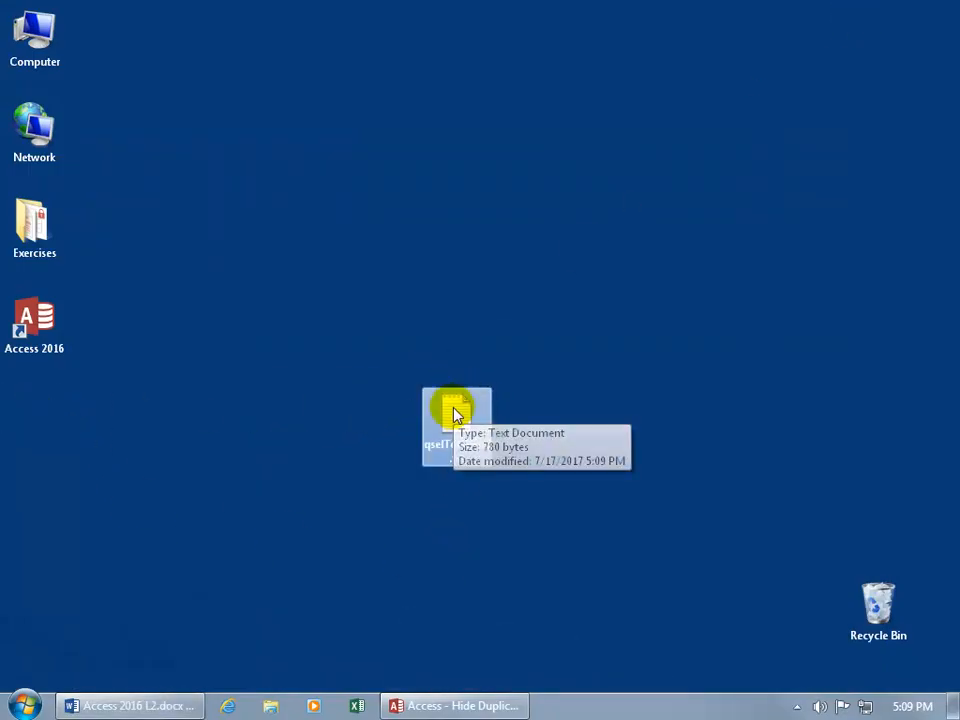
double_click(456, 414)
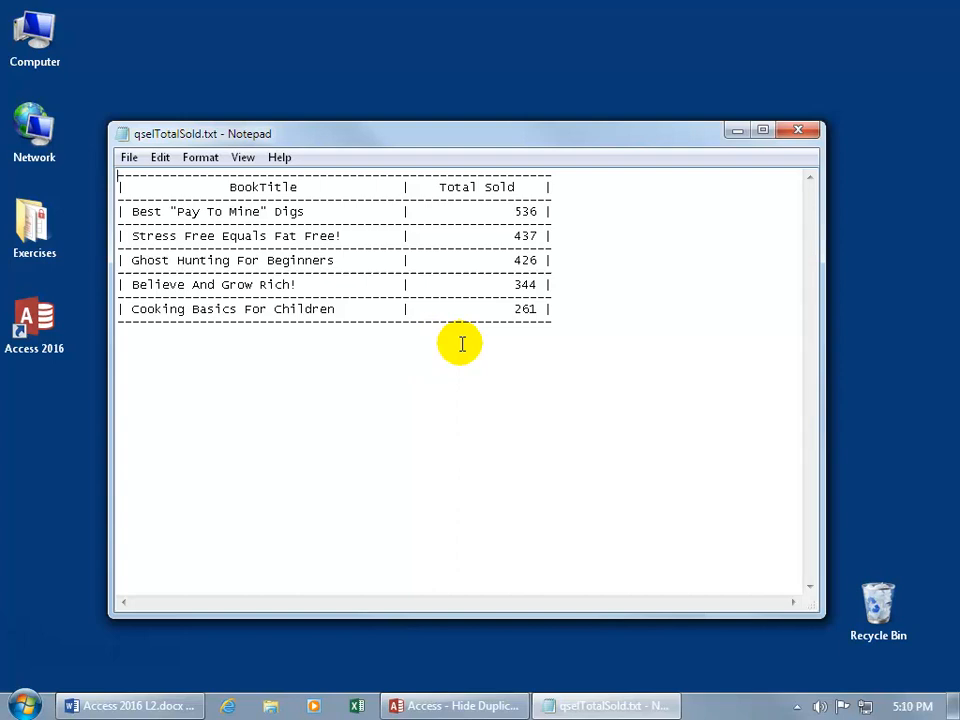
mouse_move(408, 332)
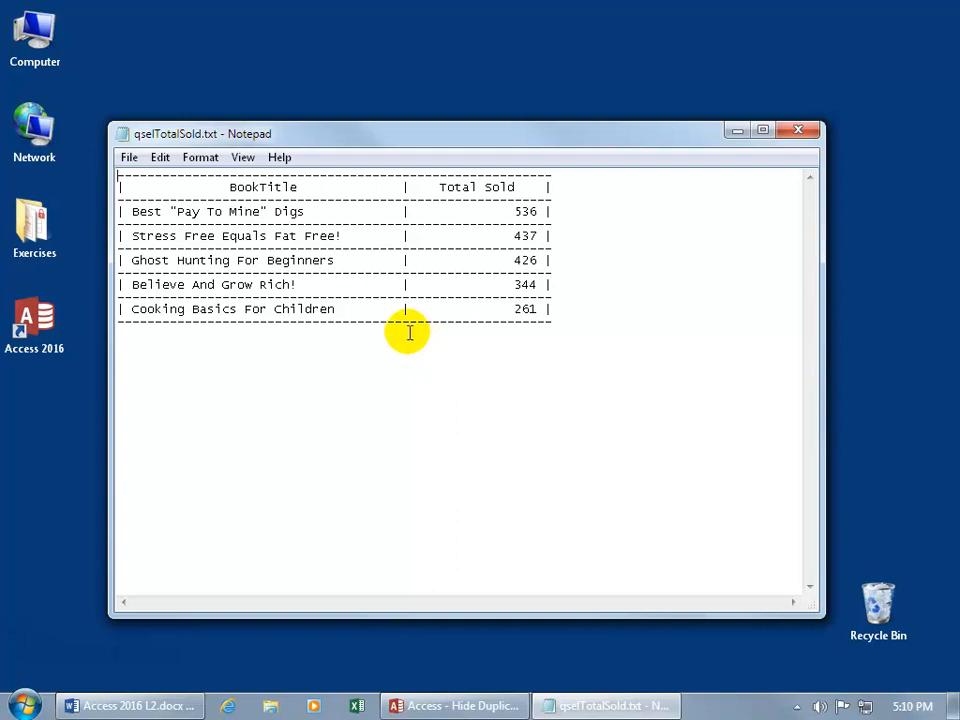
mouse_move(432, 336)
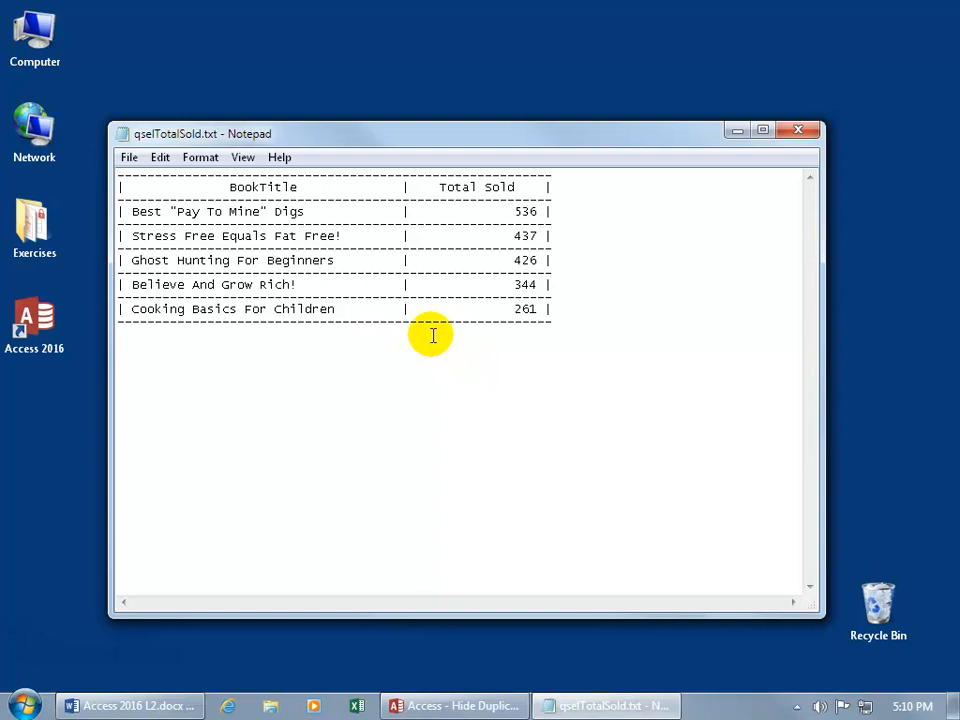
mouse_move(264, 188)
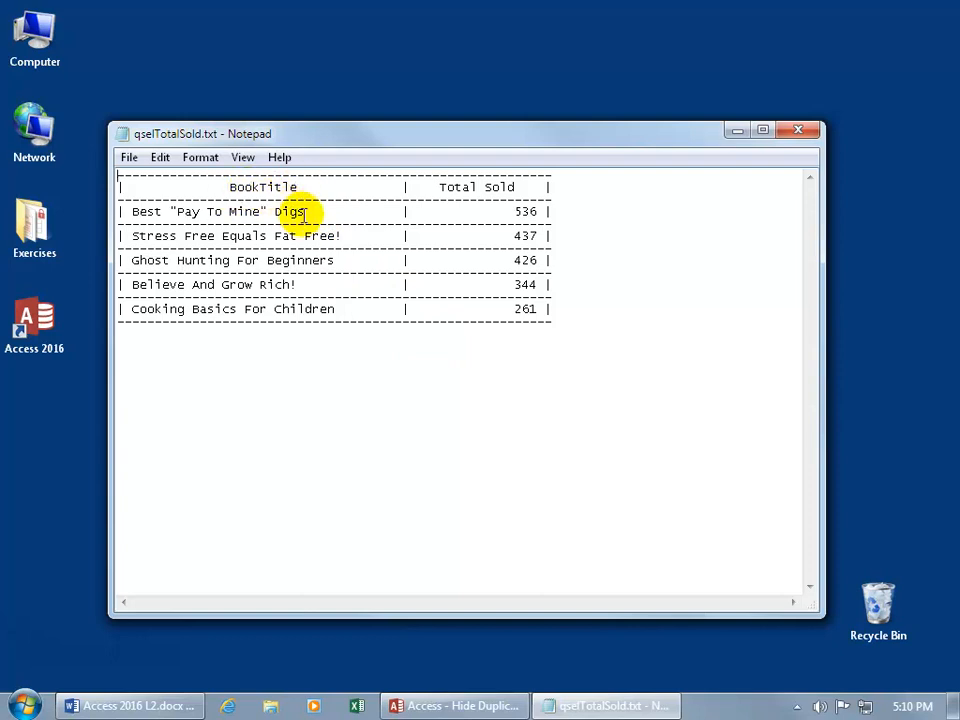
mouse_move(448, 270)
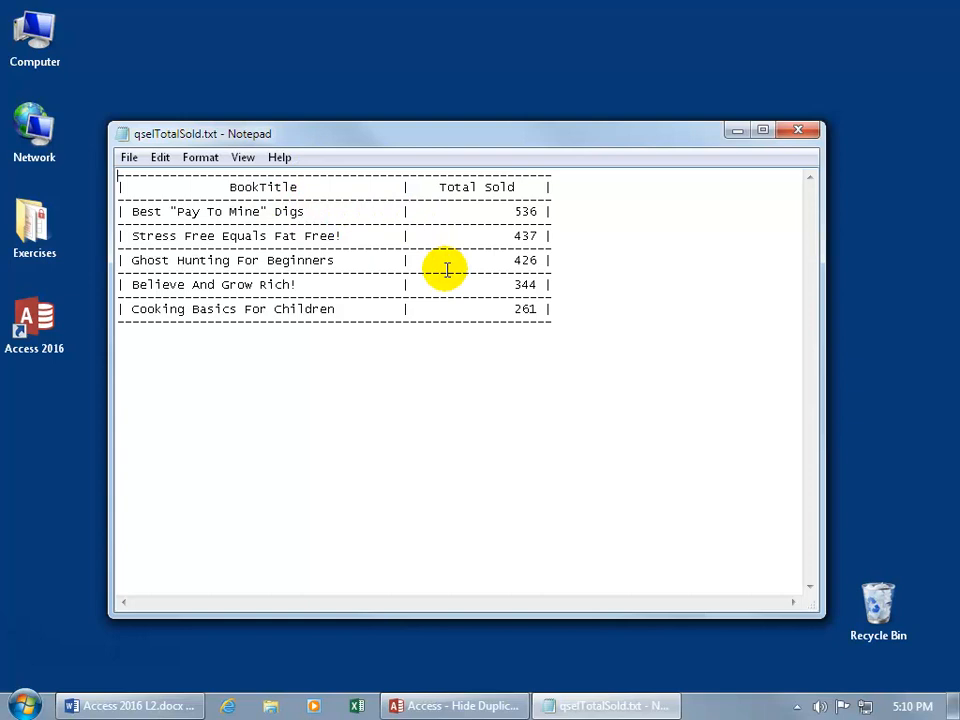